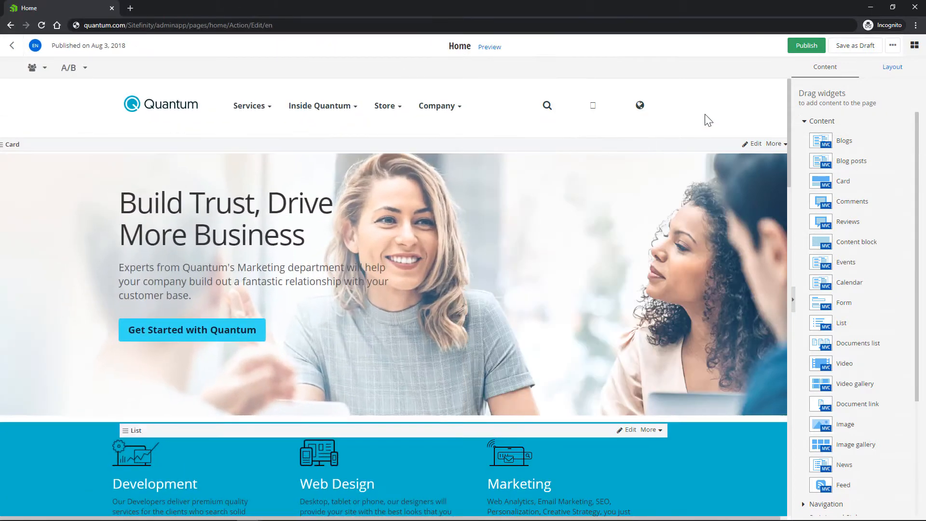
Review the System requirements page down to the Visual Studio editions supported for development.
click(821, 121)
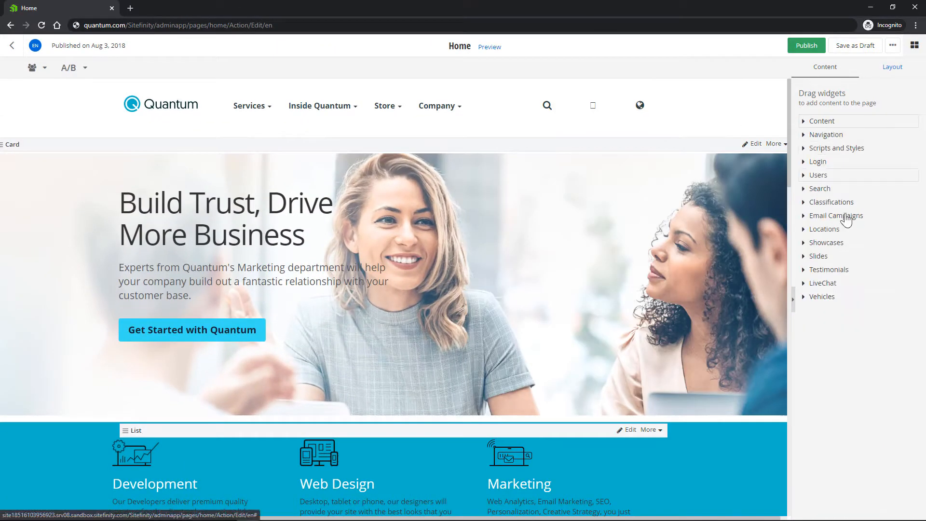
click(819, 255)
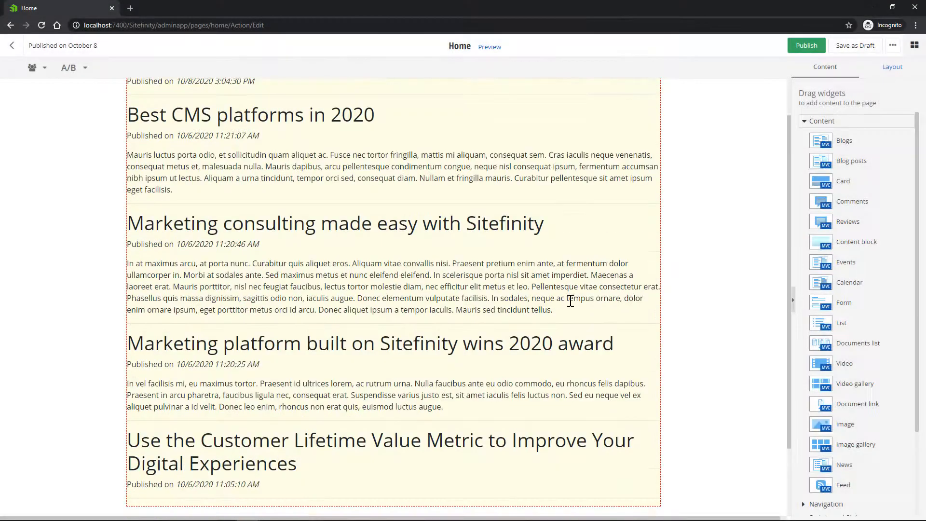
click(489, 46)
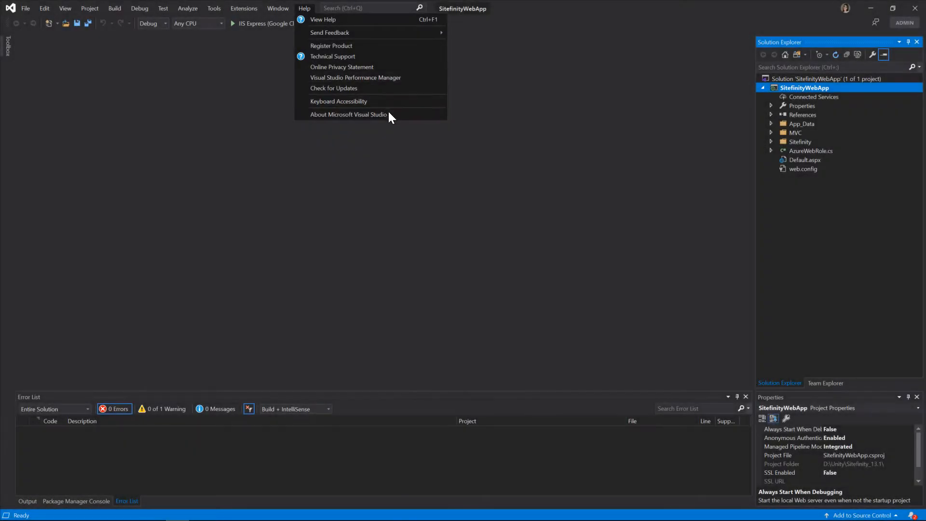
click(348, 113)
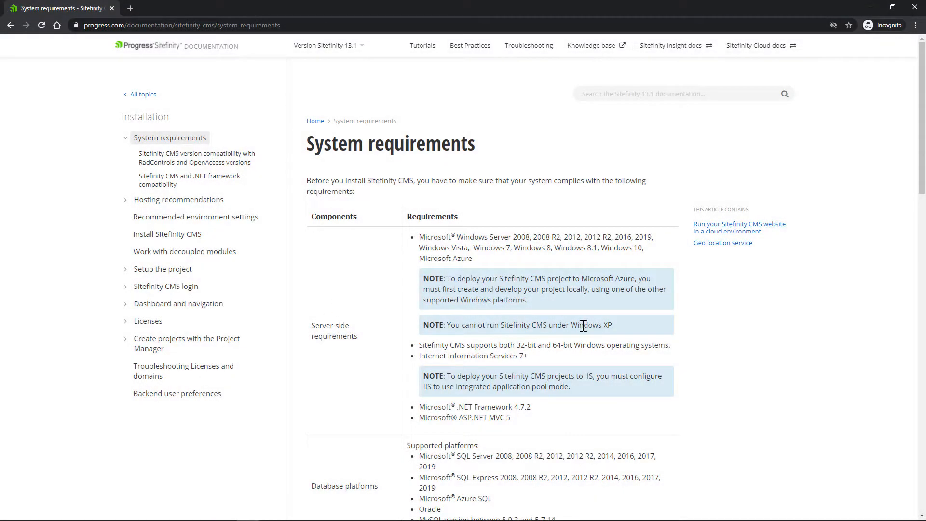
Check the documentation version dropdown for 13.1 and go to visualstudio.microsoft.com.
scroll(down, 3)
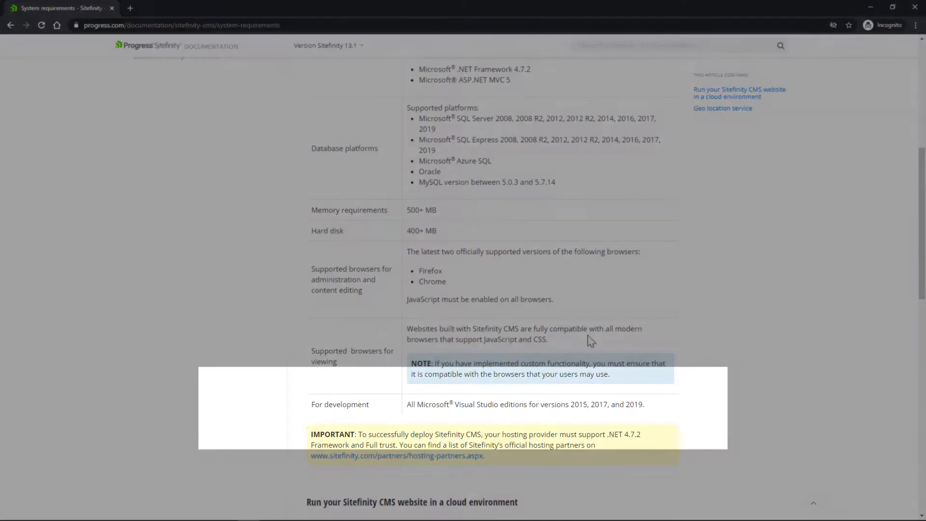
mouse_move(696, 414)
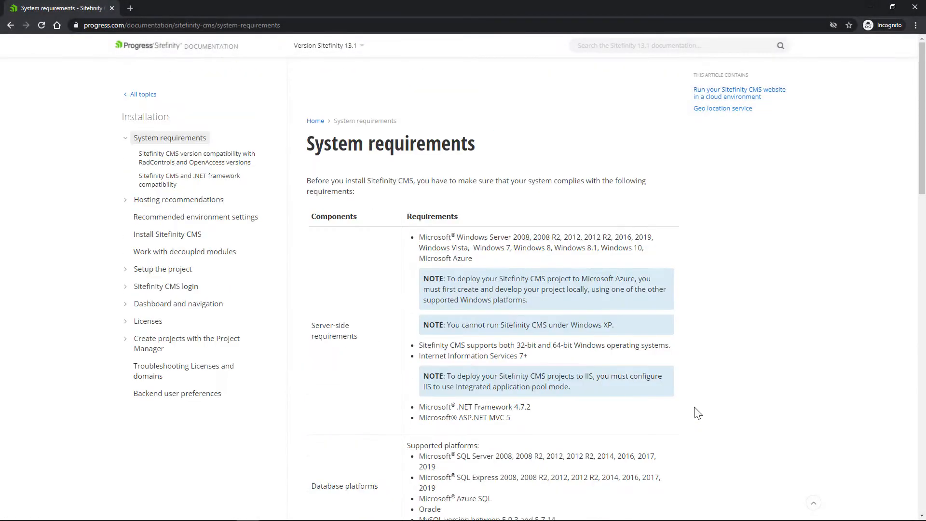
click(327, 46)
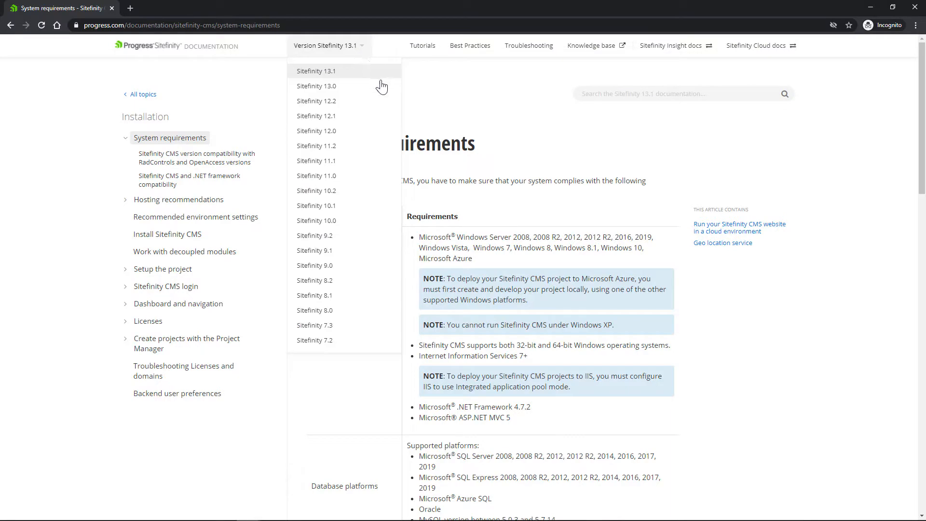
mouse_move(383, 130)
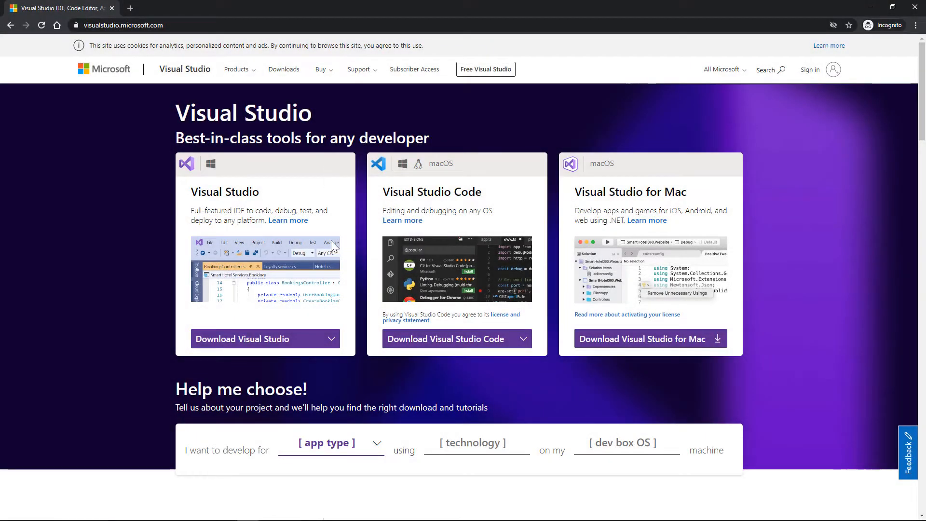
click(338, 338)
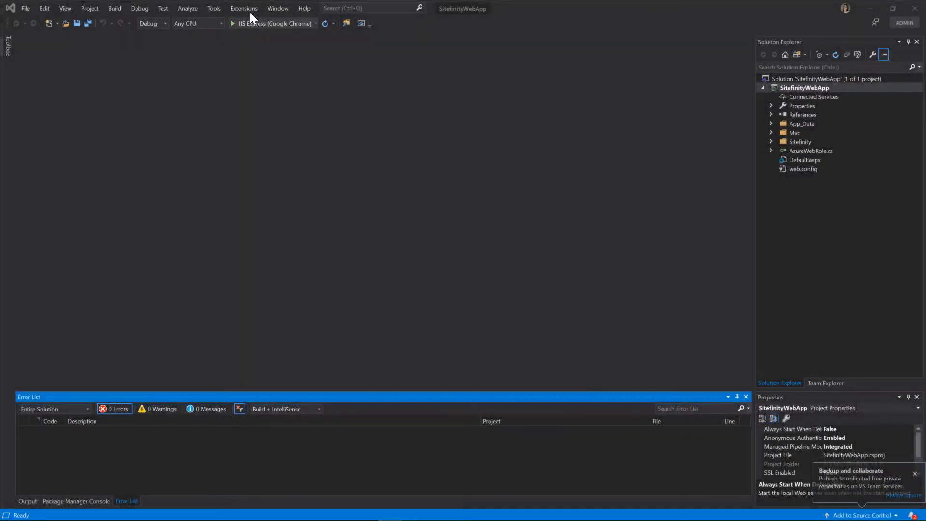
Search the extension marketplace in Manage Extensions for 'sitefinity vsix'.
click(243, 9)
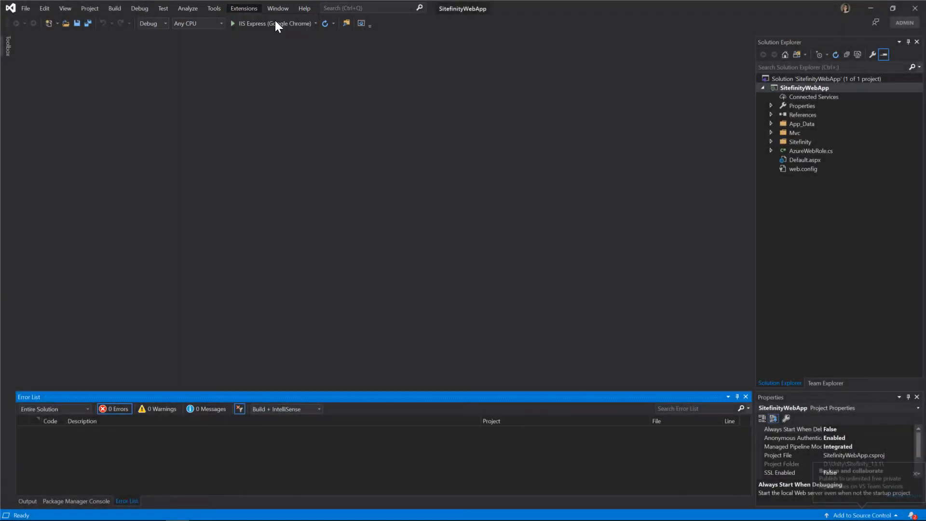
click(243, 8)
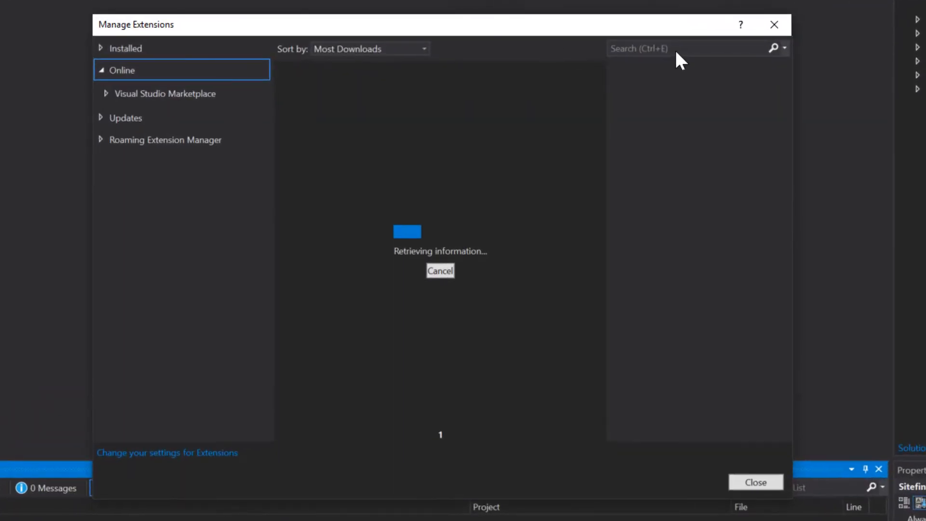
text(sitefinity)
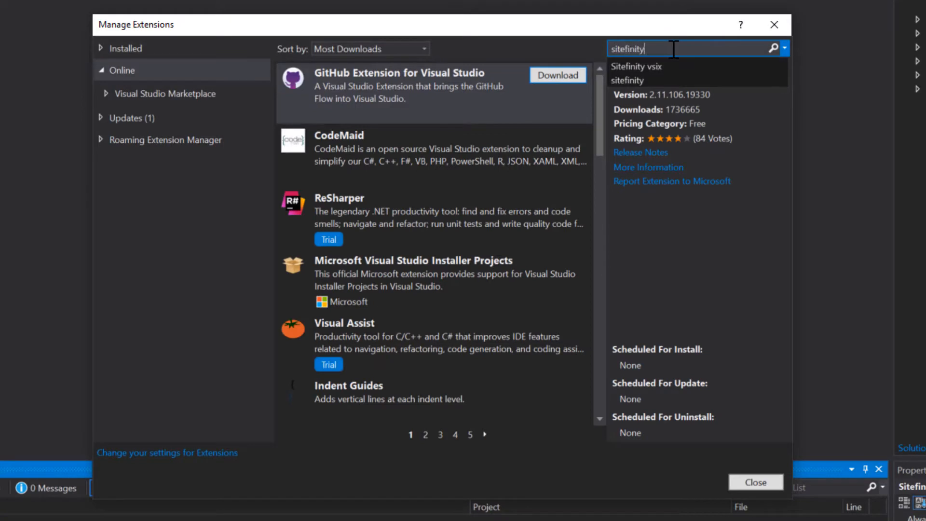
click(636, 67)
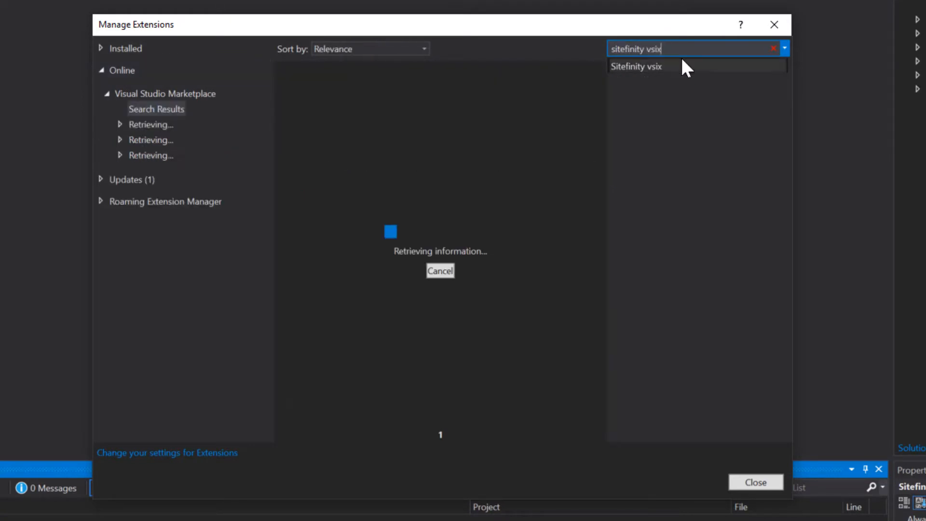
Schedule the Sitefinity VSIX extension for installation and close the extension manager.
click(636, 65)
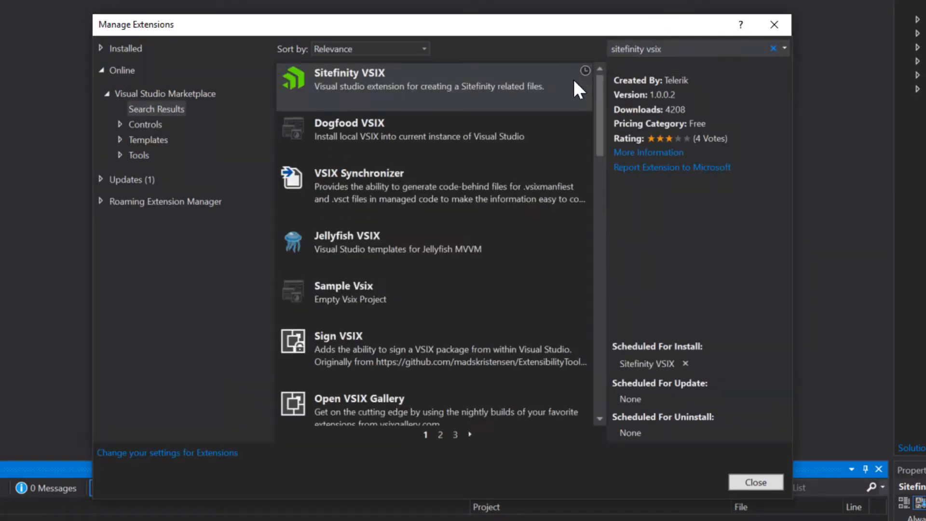
click(755, 482)
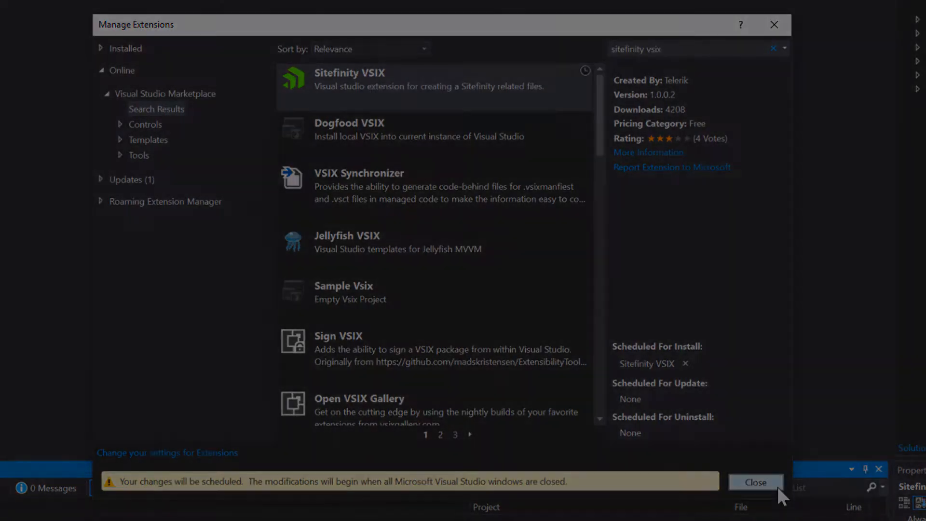
click(754, 482)
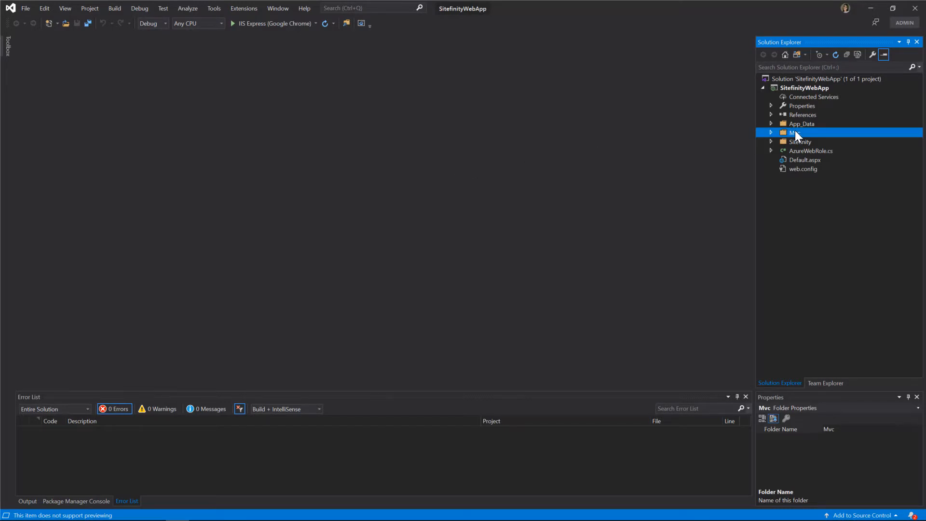
Generate a Sitefinity widget named MarketingNews in the Mvc folder and reload all modified items.
right_click(793, 132)
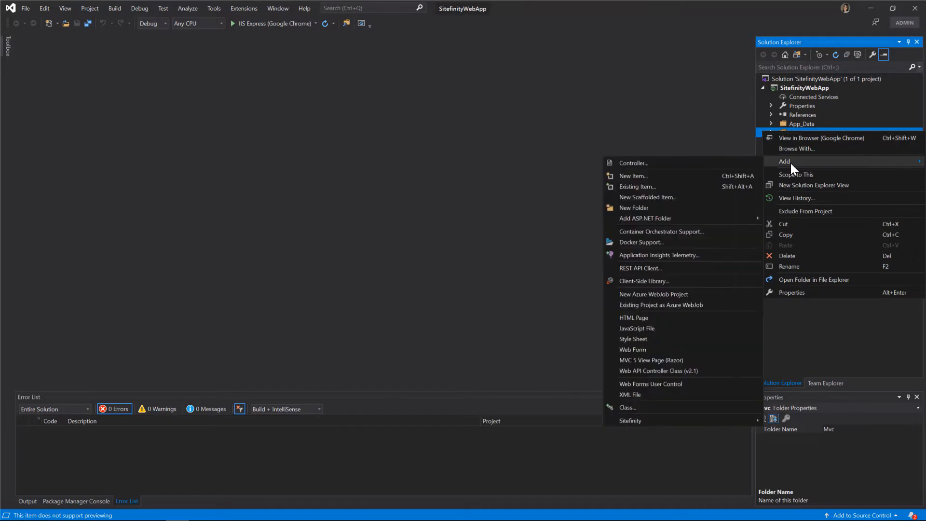
mouse_move(629, 421)
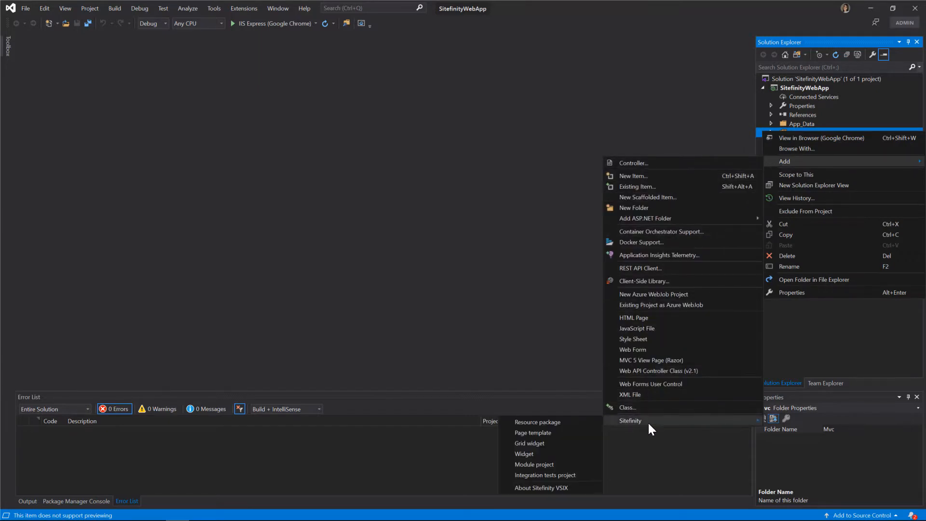
click(523, 453)
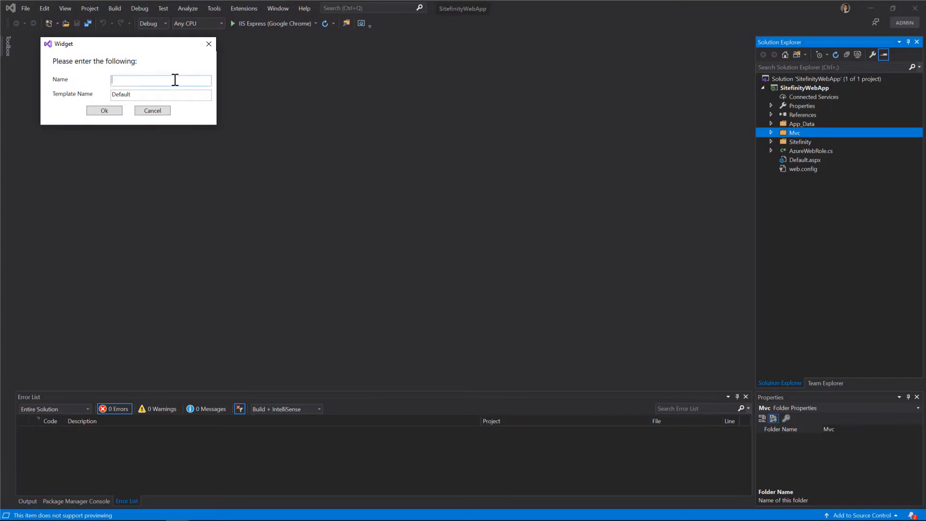
text(Market)
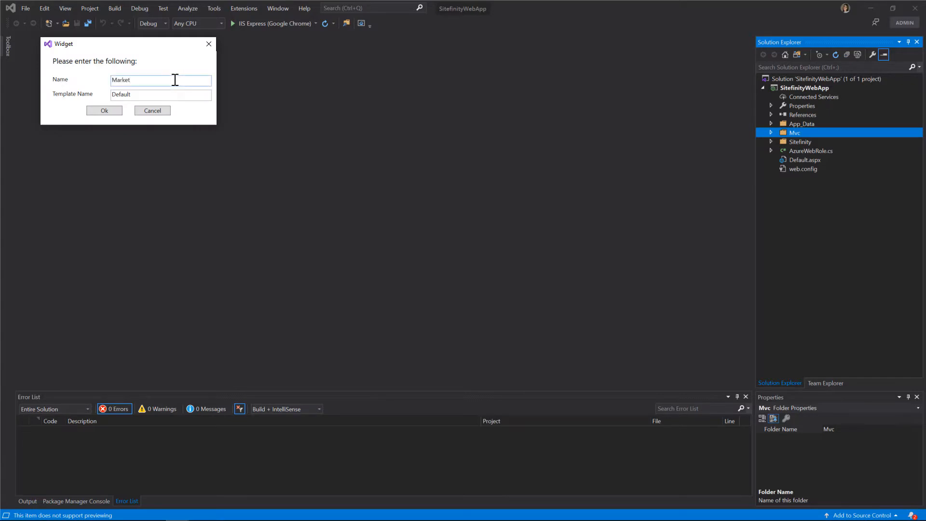
text(ingNews)
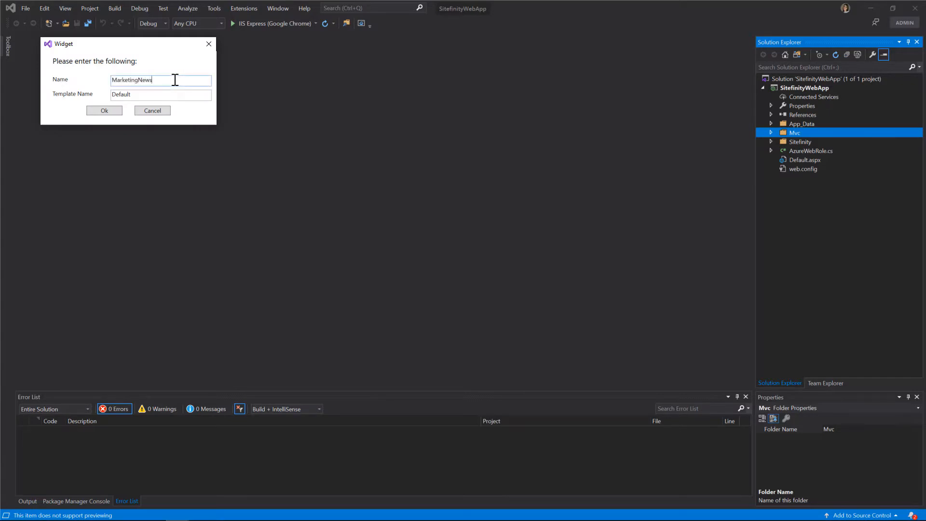
click(104, 110)
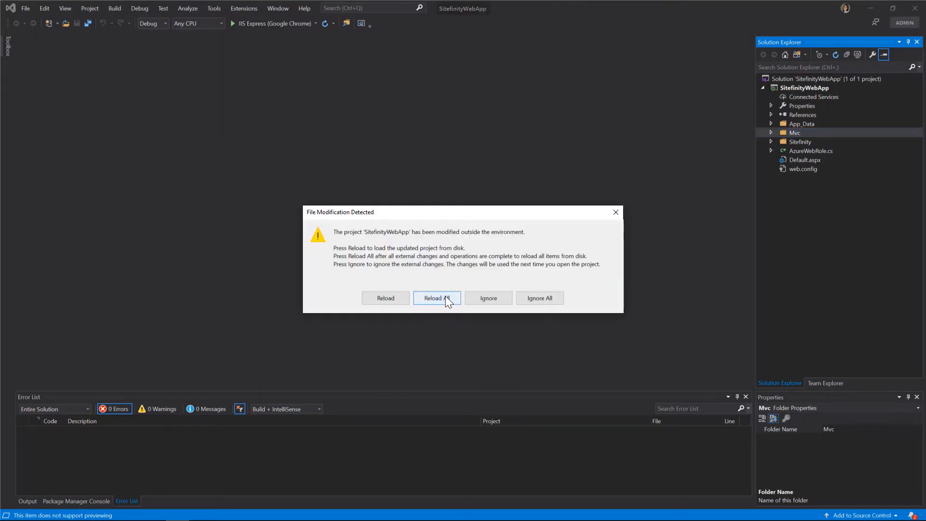
click(437, 298)
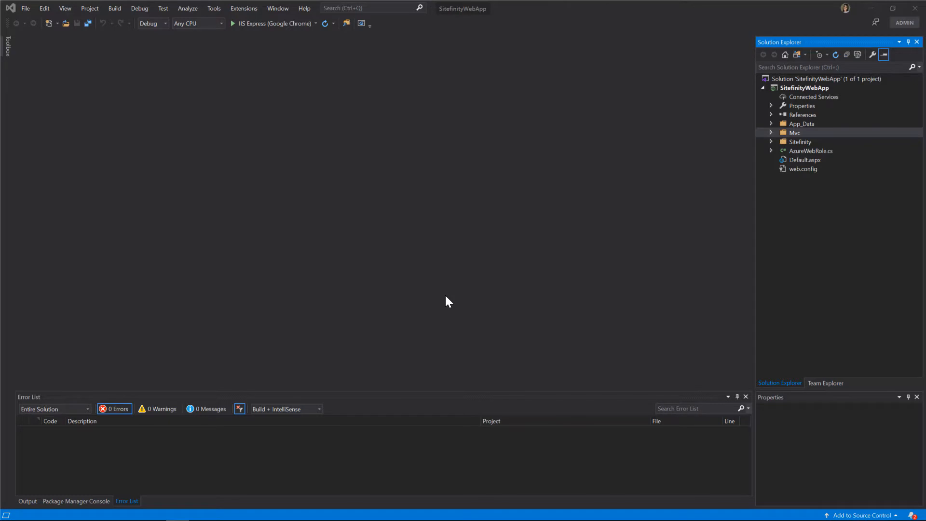
Expand the MVC controllers, models and MarketingNews views folders and open MarketingNewsController.cs.
click(804, 88)
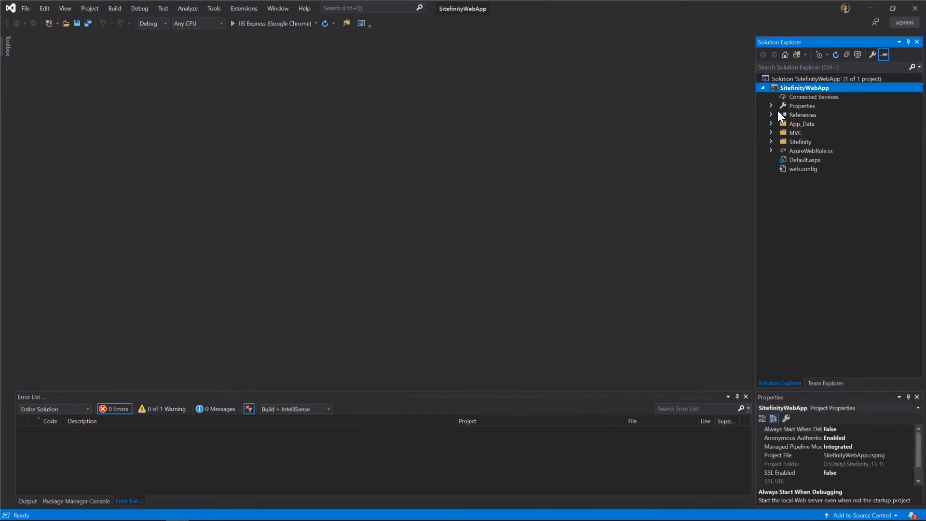
click(771, 132)
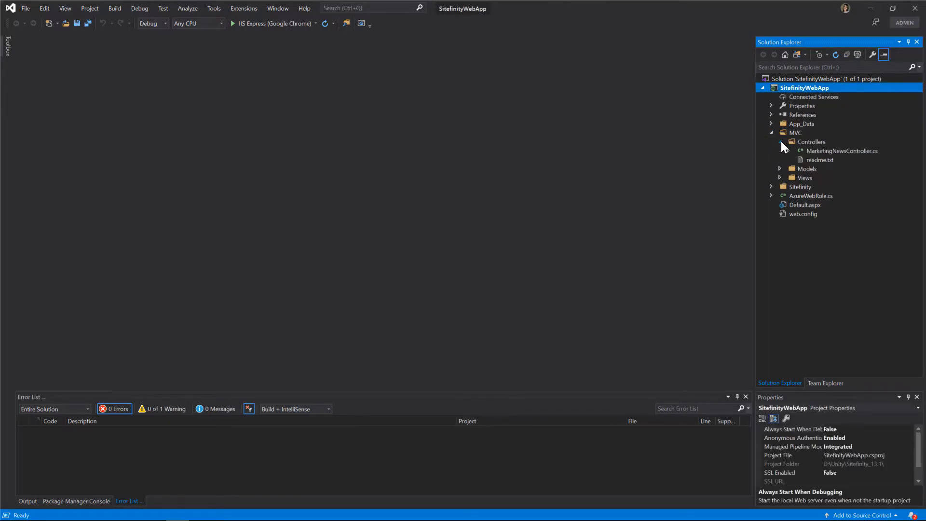
click(779, 168)
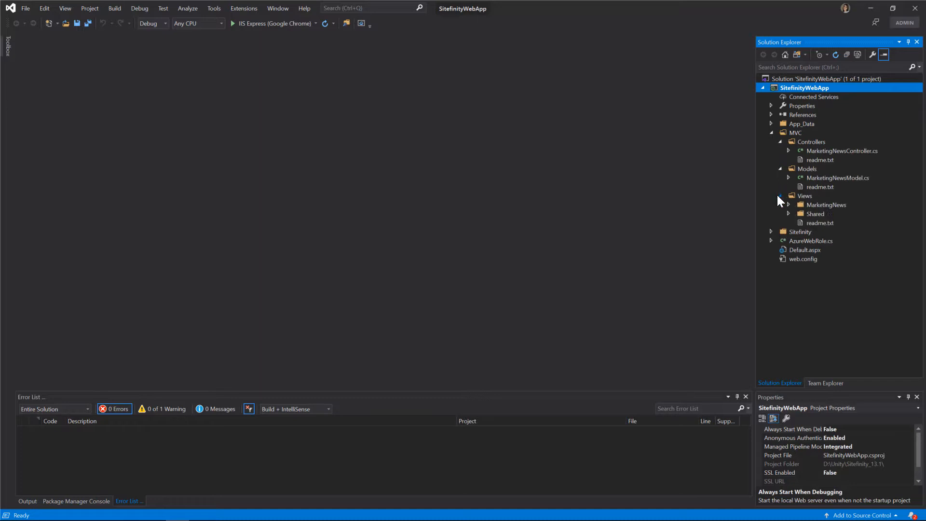
click(787, 205)
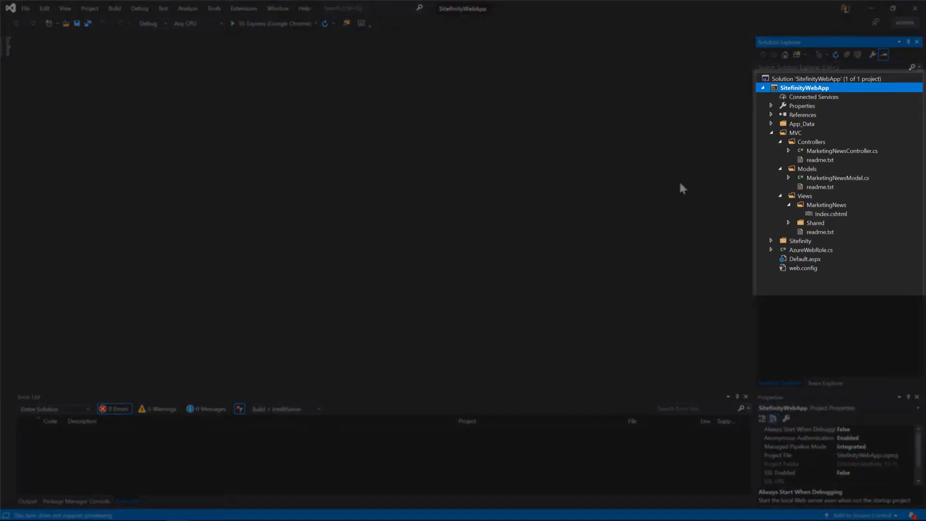
double_click(841, 151)
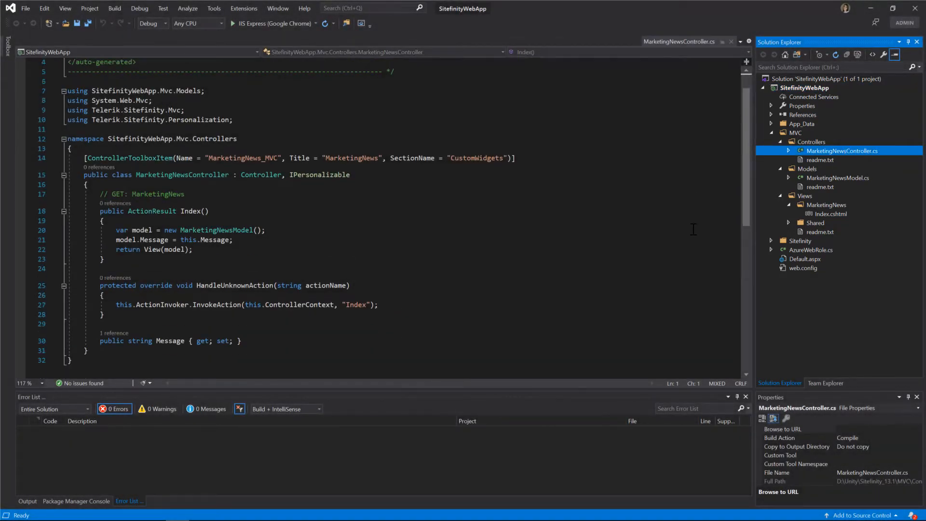
Open MarketingNewsModel.cs and the MarketingNews Index.cshtml view in the editor.
click(838, 178)
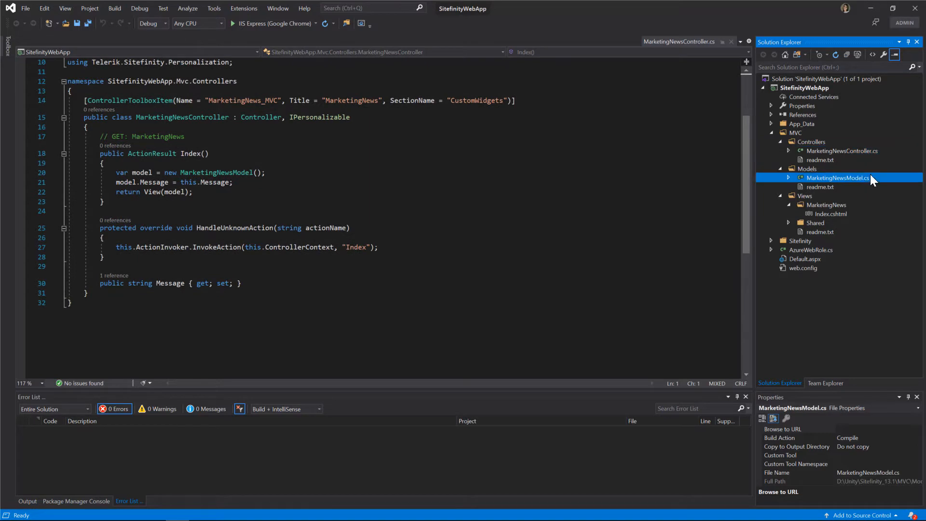
double_click(837, 177)
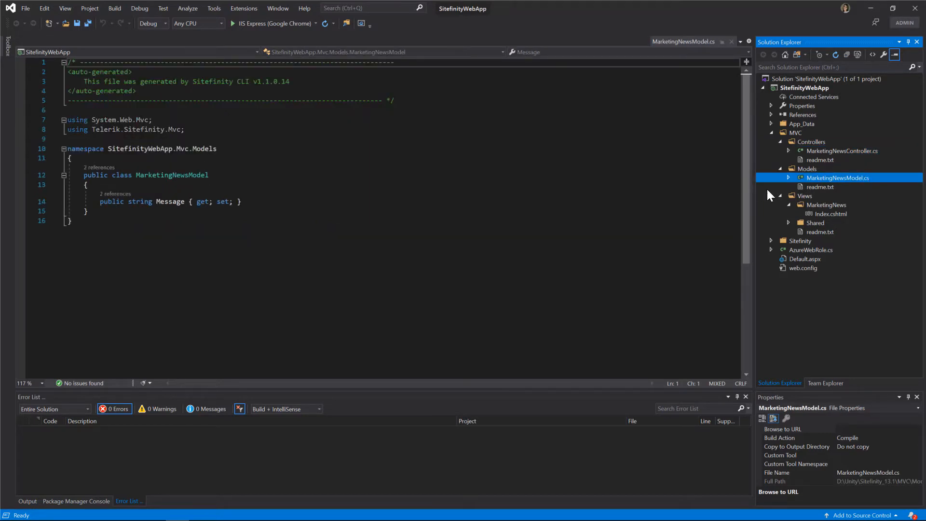
click(829, 213)
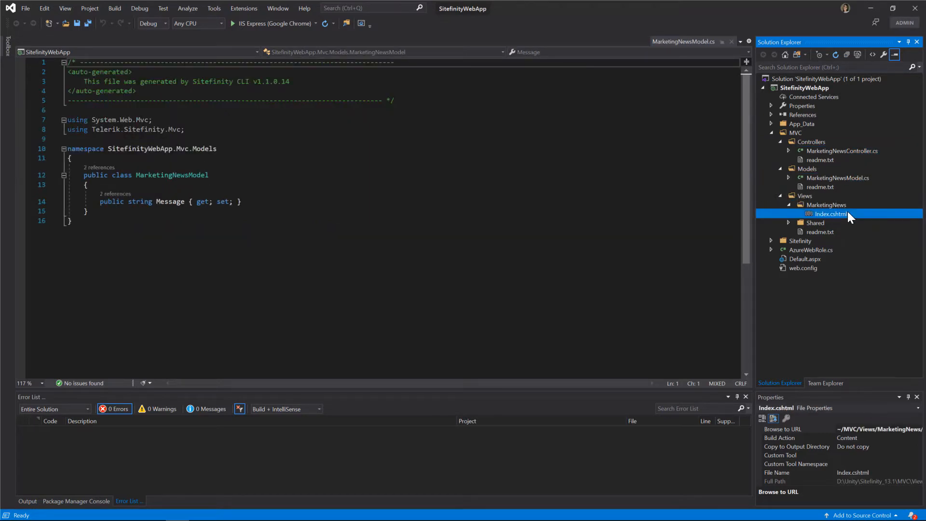
double_click(830, 215)
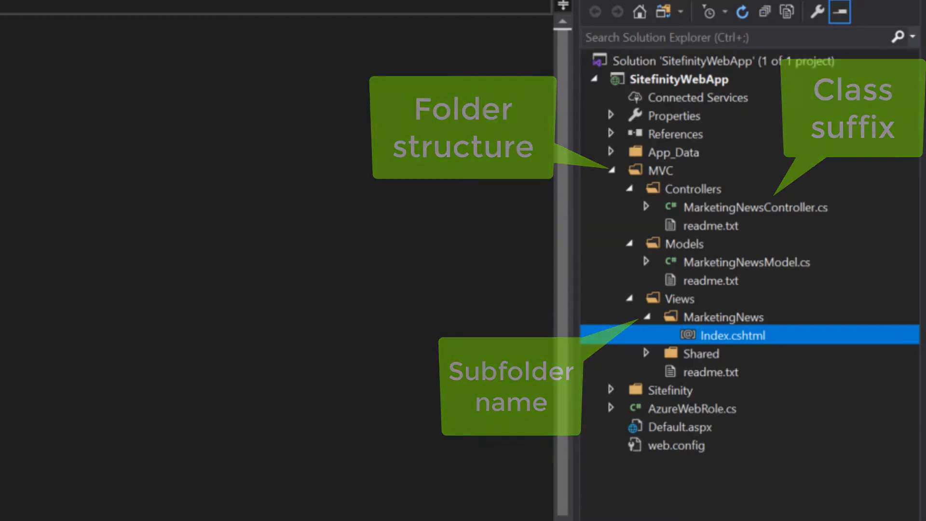
double_click(731, 335)
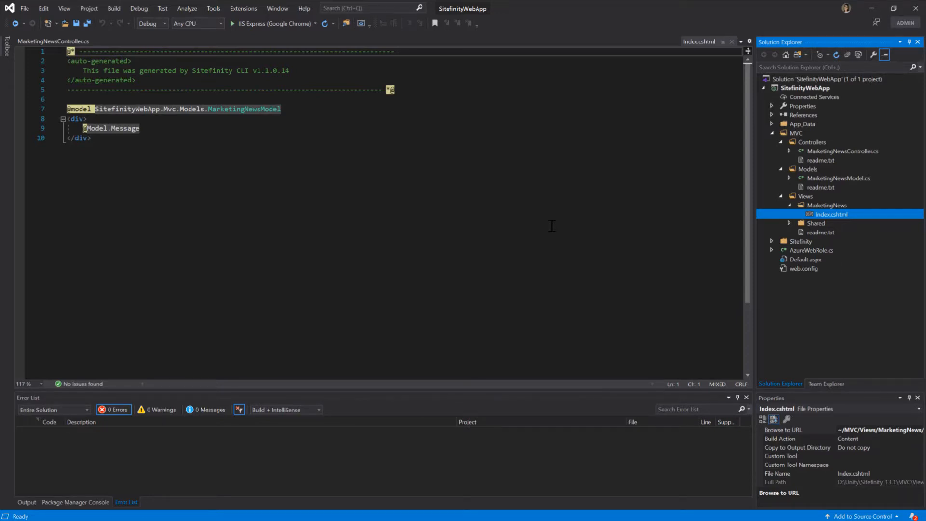
mouse_move(863, 154)
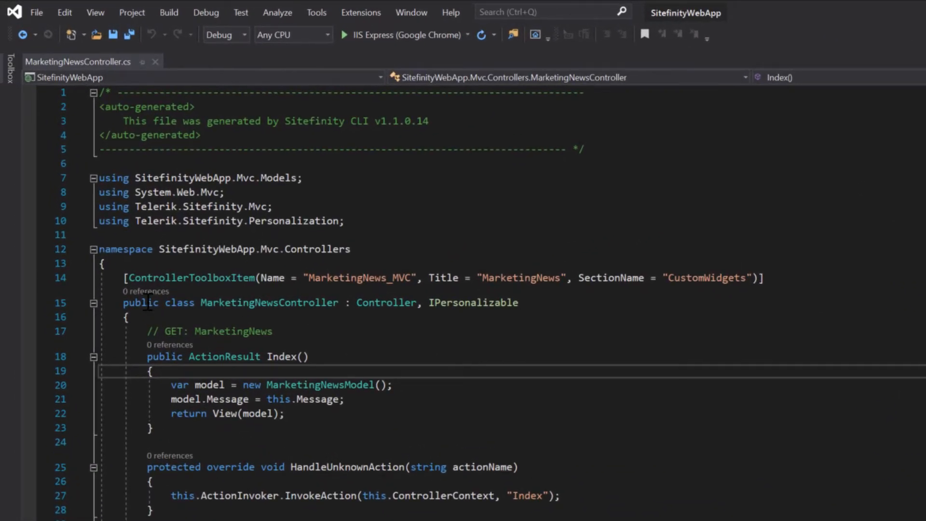
mouse_move(386, 302)
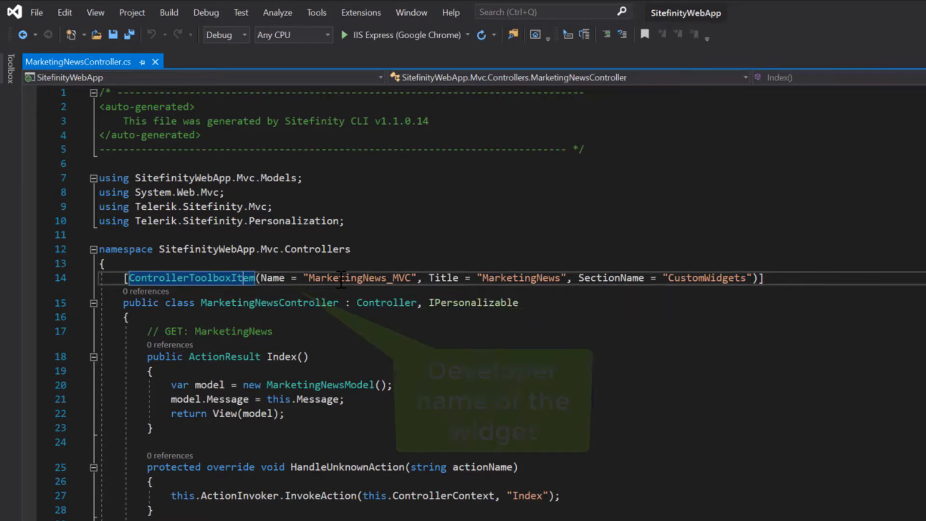
mouse_move(610, 278)
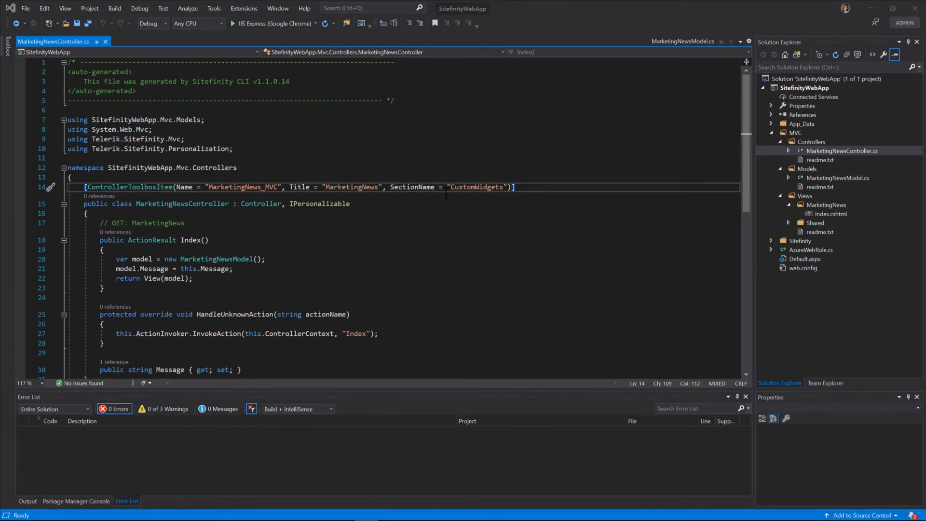
mouse_move(723, 185)
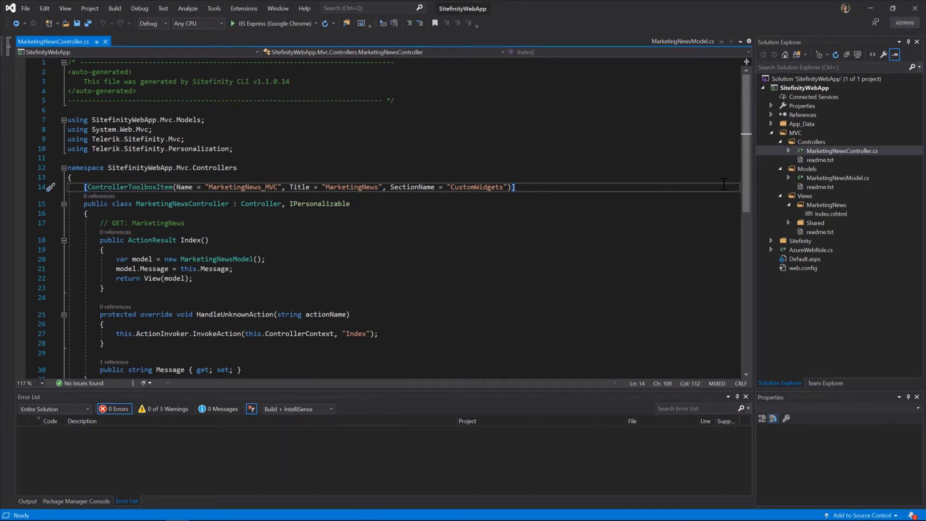
Review MarketingNewsModel.cs and run Build Solution on SitefinityWebApp.
click(837, 178)
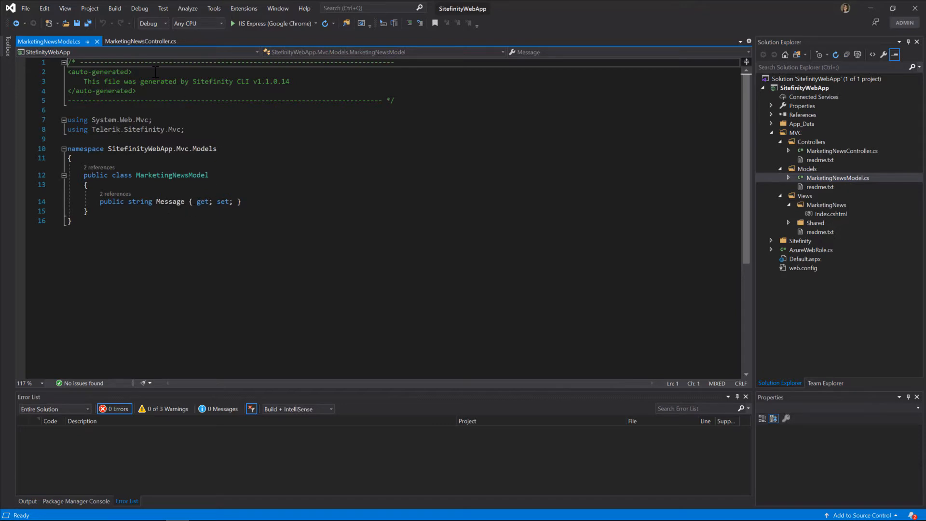
click(115, 7)
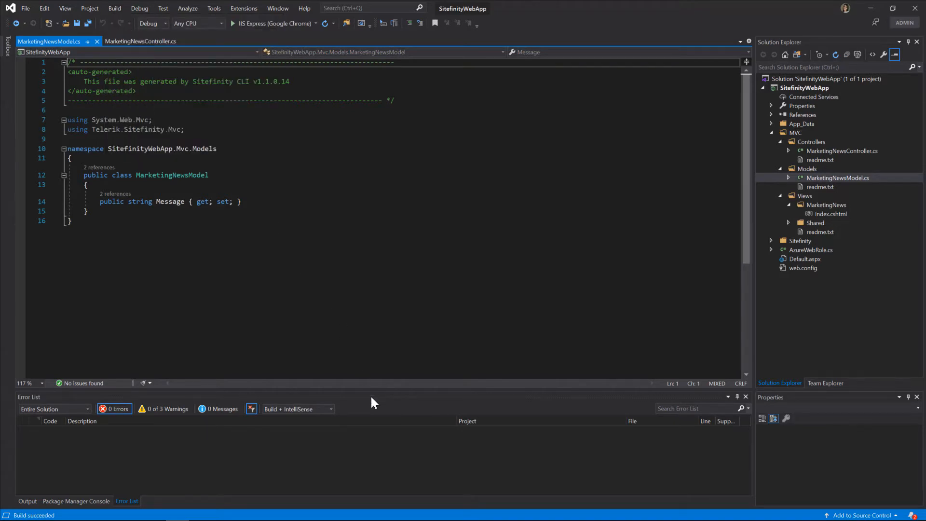
click(232, 23)
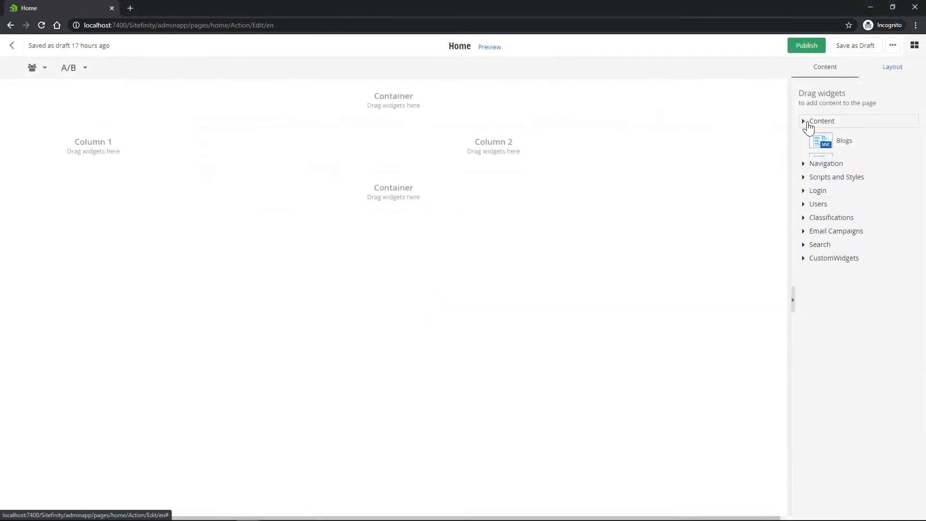
Expand the CustomWidgets group in the page editor's widget panel to reach MarketingNews.
click(833, 257)
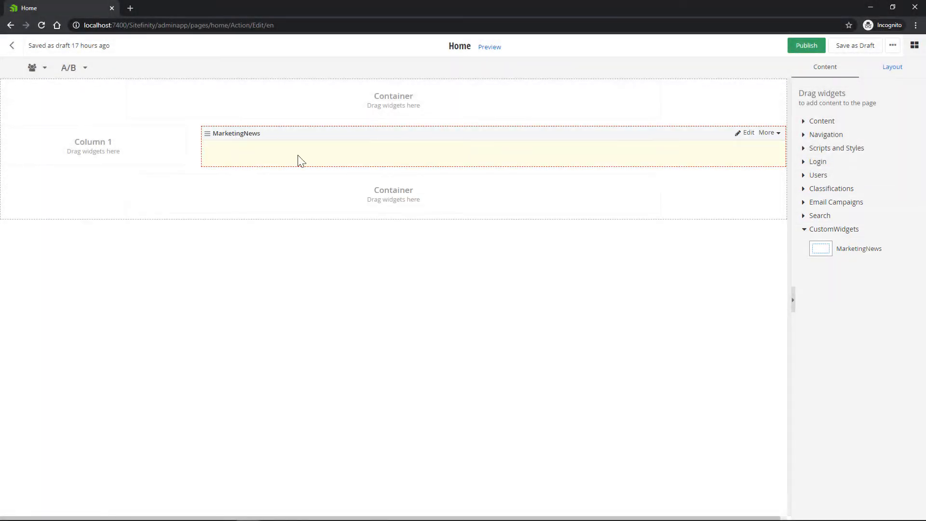
mouse_move(735, 156)
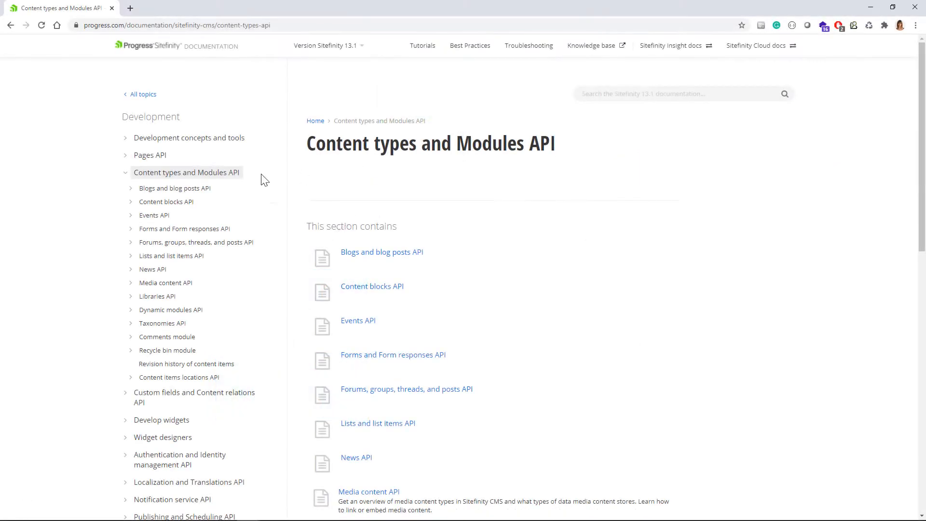
mouse_move(135, 275)
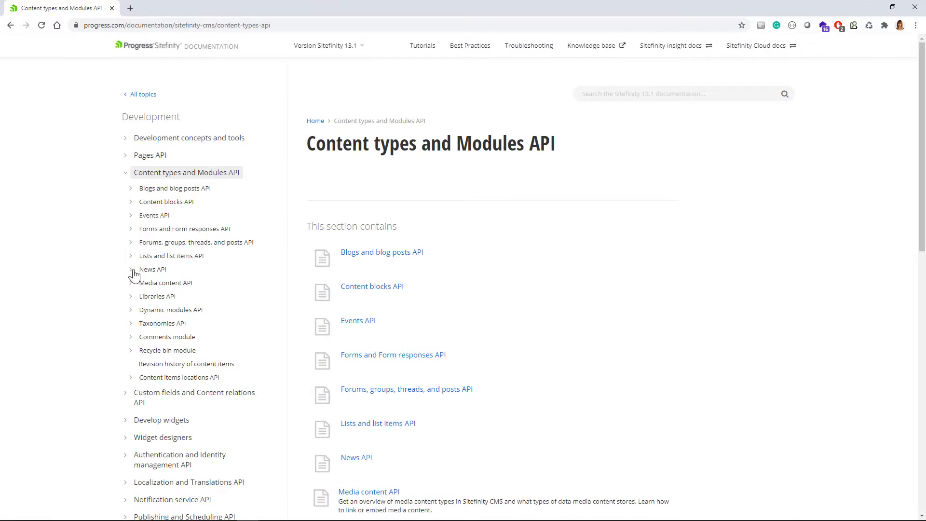
Expand the News API topic under Content types and Modules API.
click(153, 270)
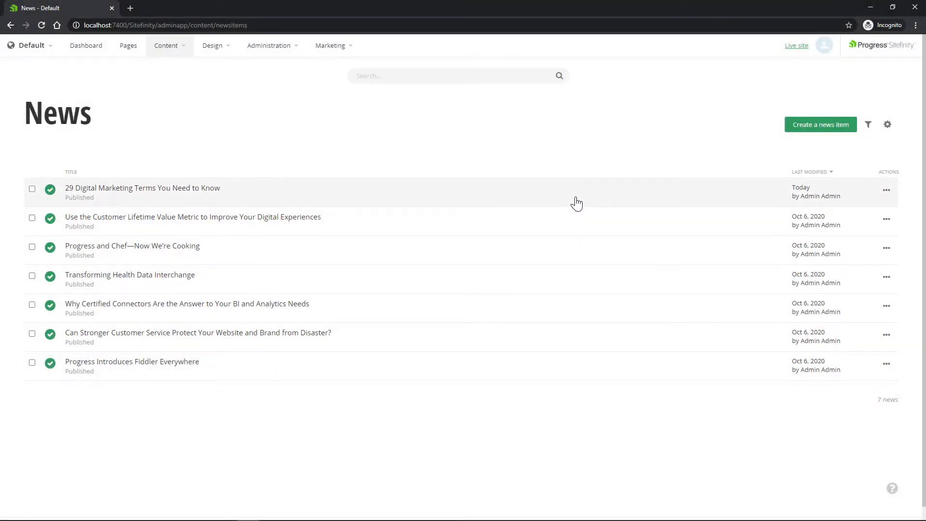
Check the 29 Digital Marketing Terms news item's Marketing tag under Categories and tags.
click(142, 188)
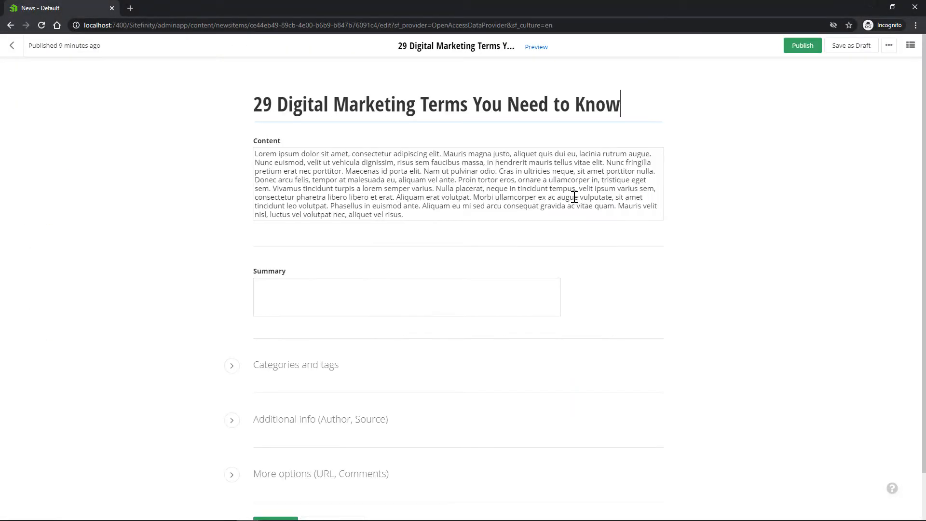
scroll(down, 3)
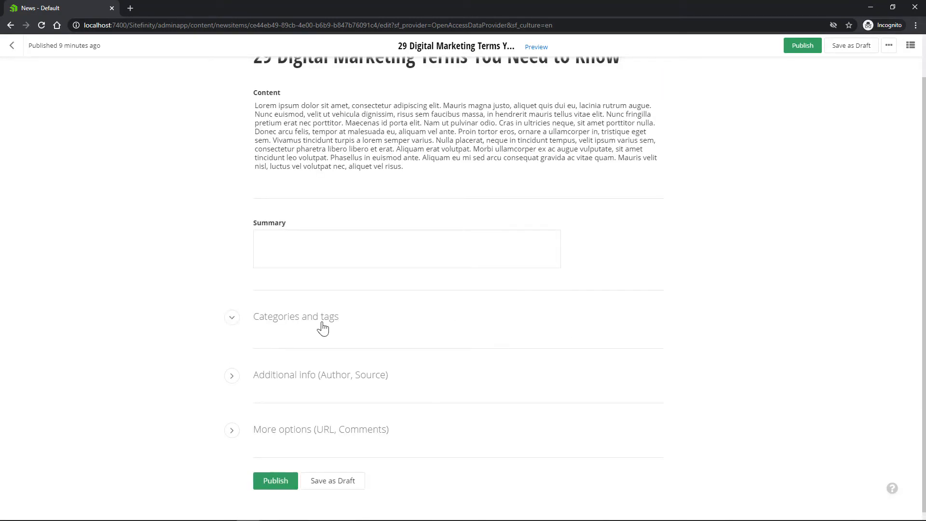
click(232, 317)
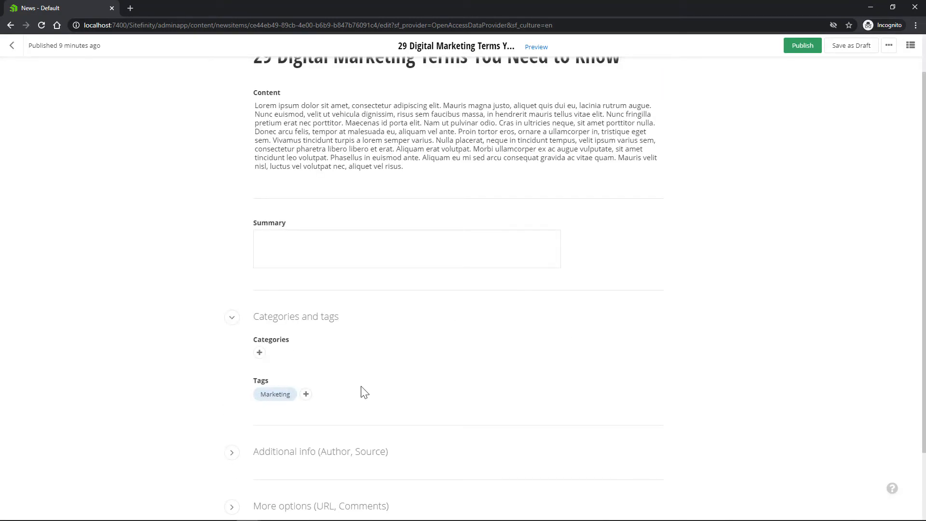
click(11, 25)
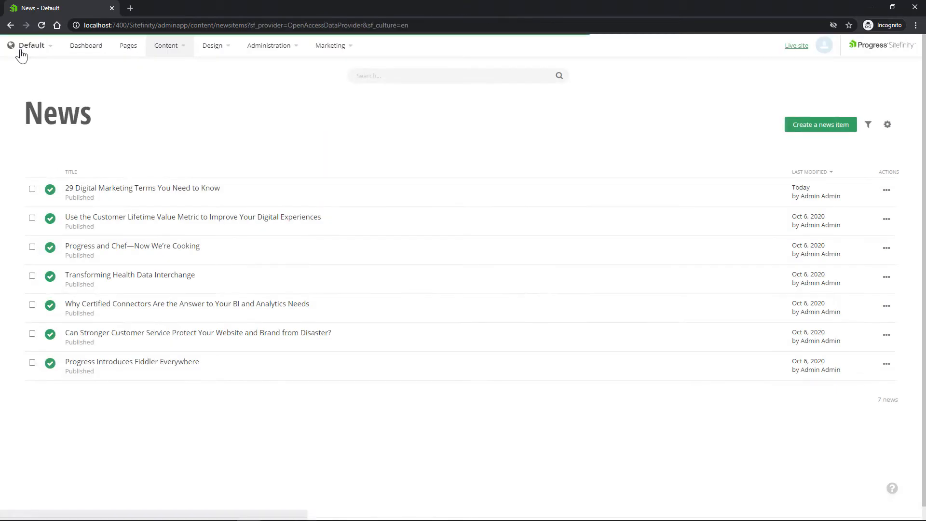
Switch to Showcases and view the 2020 award showcase with its Marketing tag.
click(166, 46)
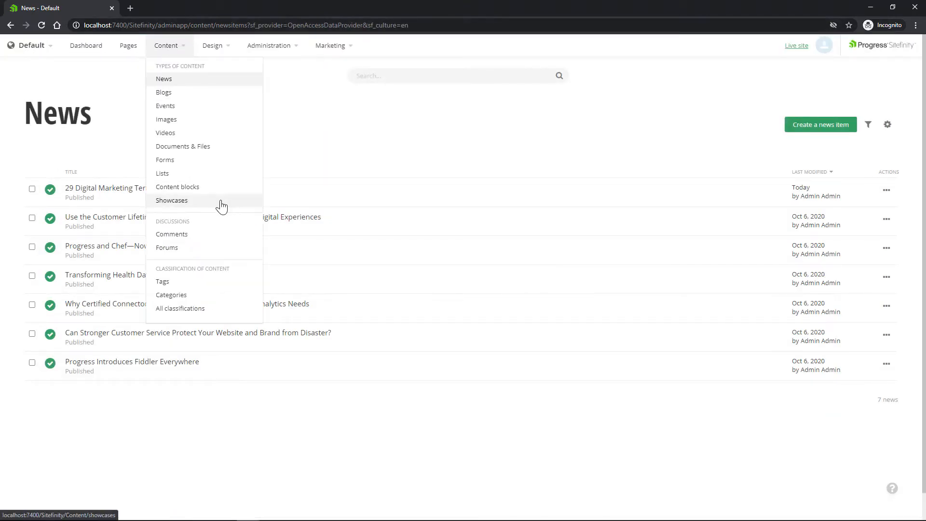
click(172, 200)
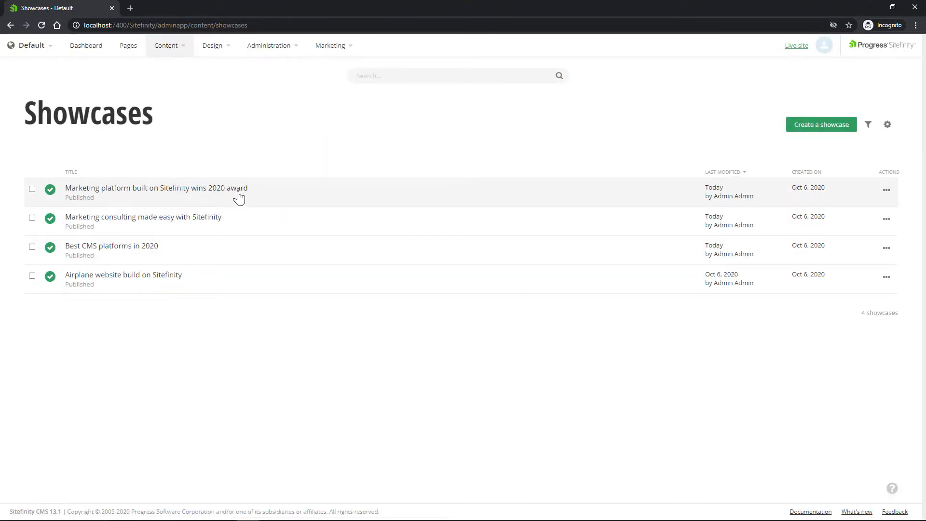
click(156, 188)
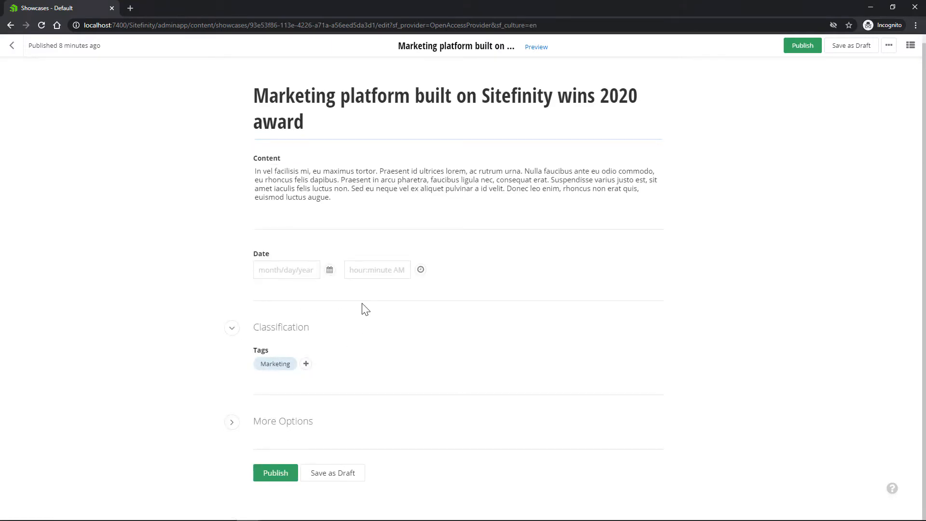
click(12, 45)
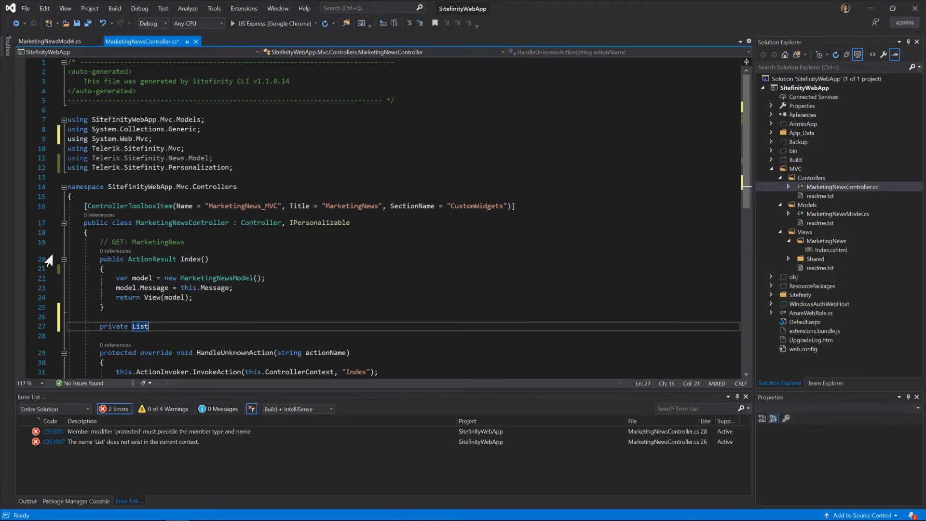
Declare GetMarketingNews returning a List<NewsItem> and start it with NewsManager.
text(<NewsItem>)
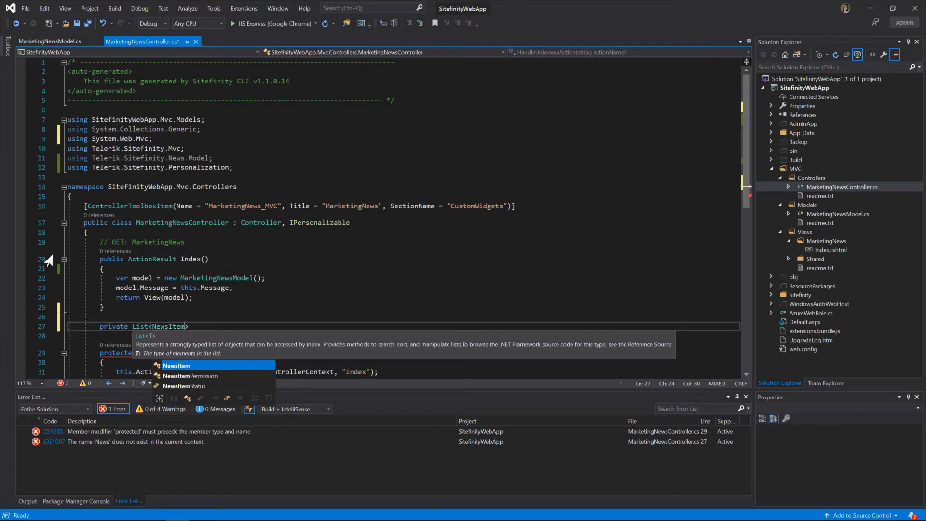
text(GetMarketingNews()
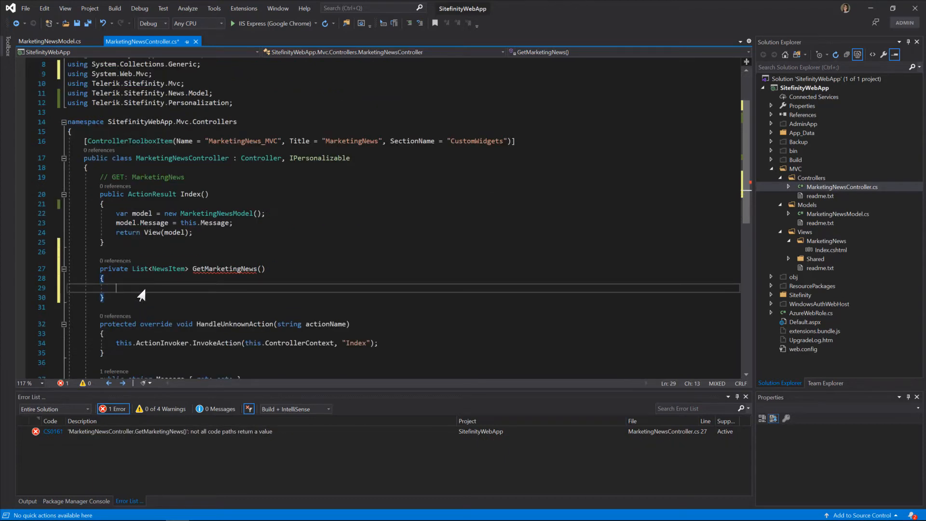
text(return new List<NewsItem>();)
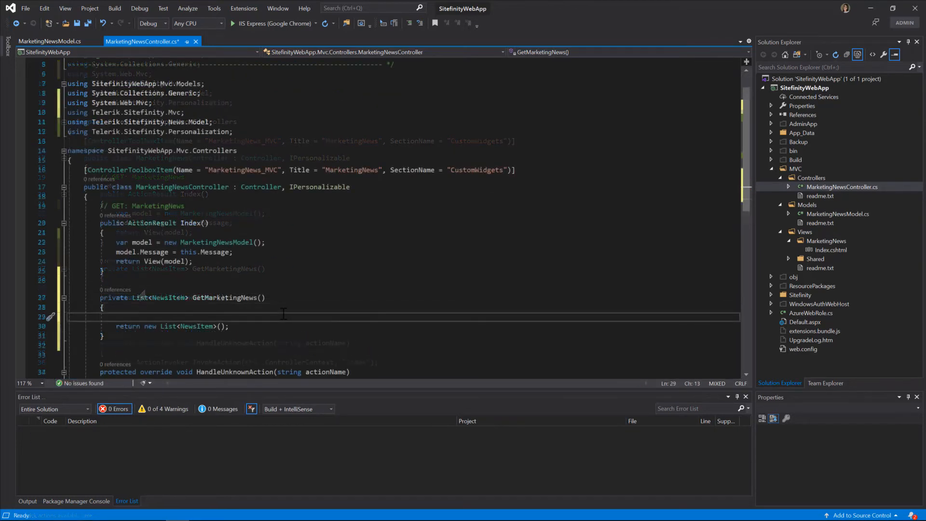
text(NewsManager newsManager = NewsManager.GetManager();)
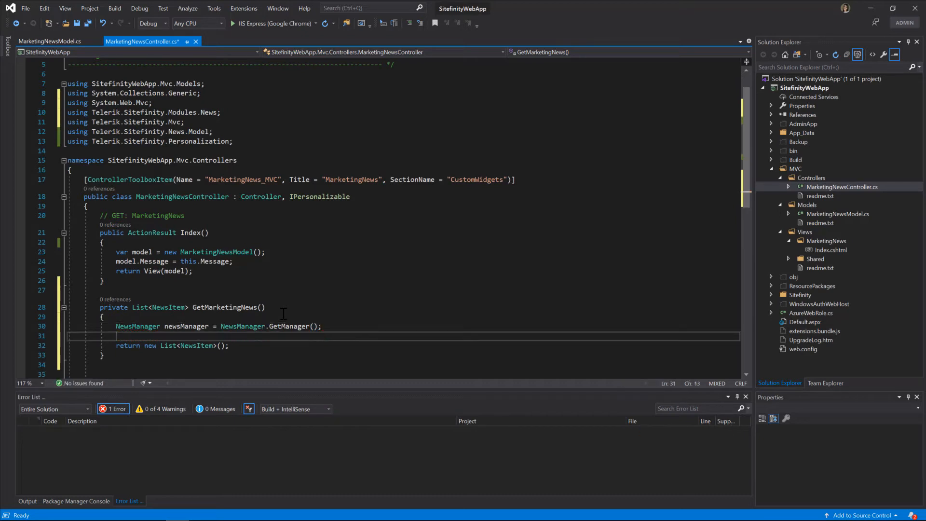
Query marketingNews via GetNewsItems().Where(...).ToList() and call GetMarketingNews from Index.
text(var)
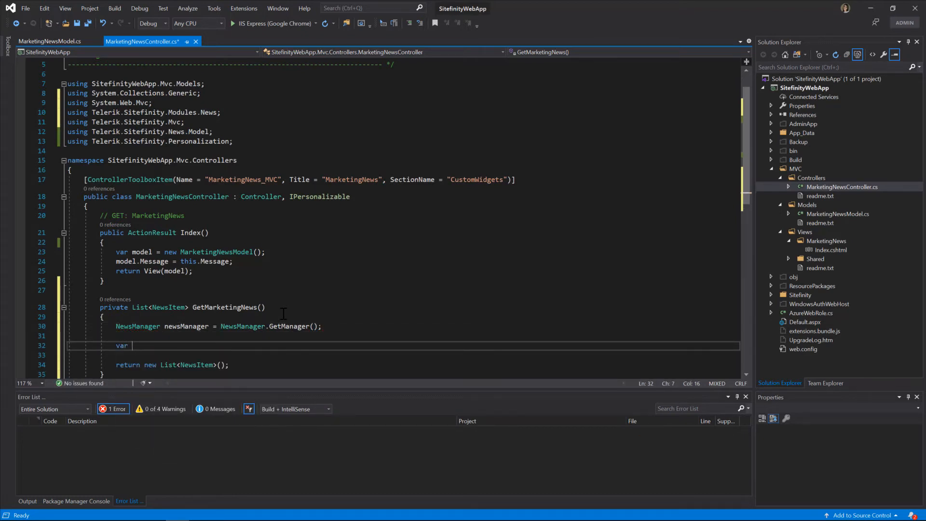
text(marketingNews = newsm)
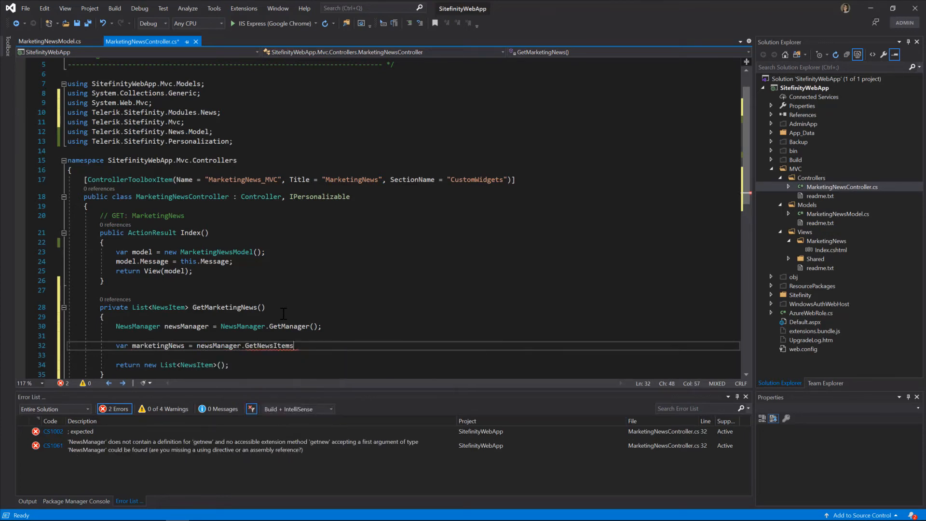
text(().)
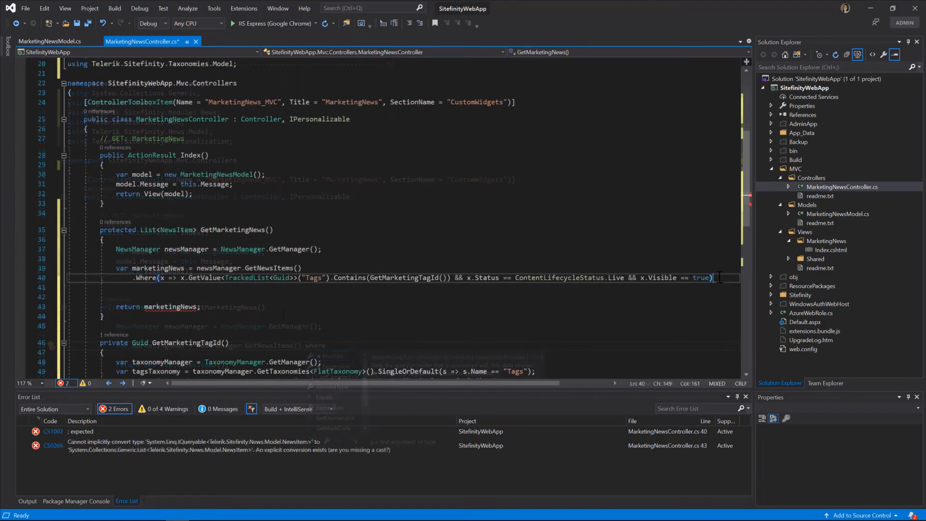
text(.Tolist();)
text(var marketi)
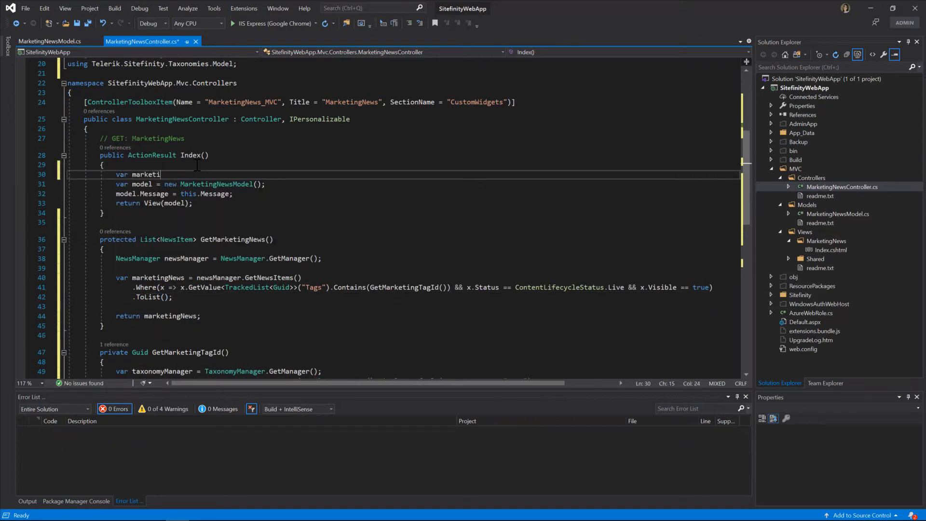
text(ngNews = GetMarketingNews();)
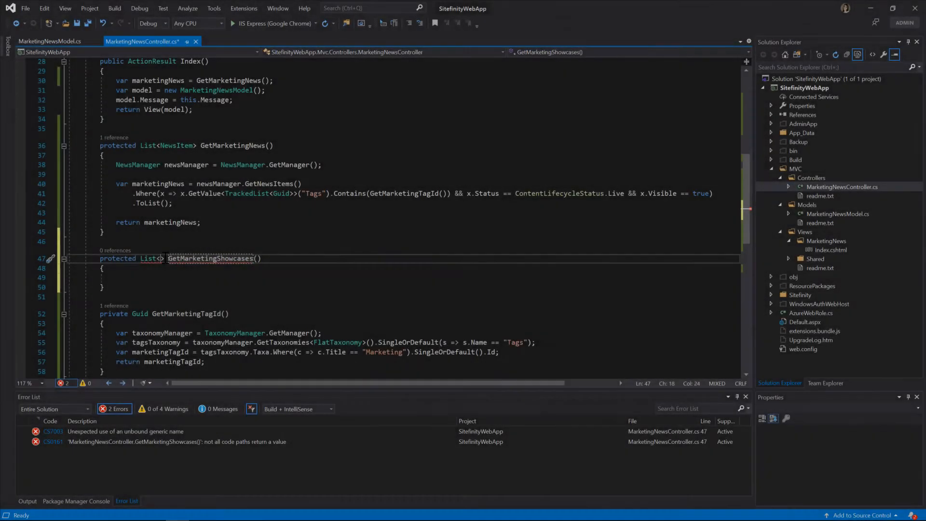
Declare GetMarketingShowcases returning List<DynamicContent> with a dynamic variable started inside.
text(DynamicContent)
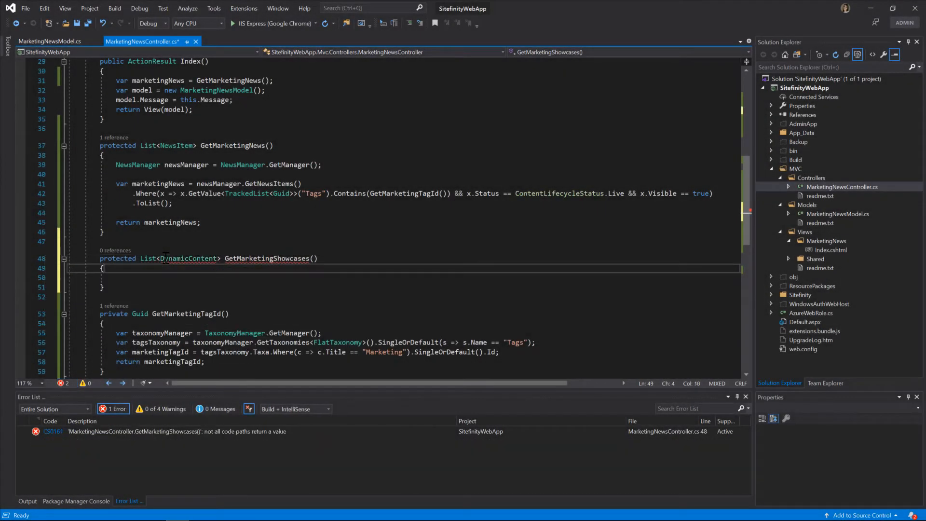
text(var dynamic)
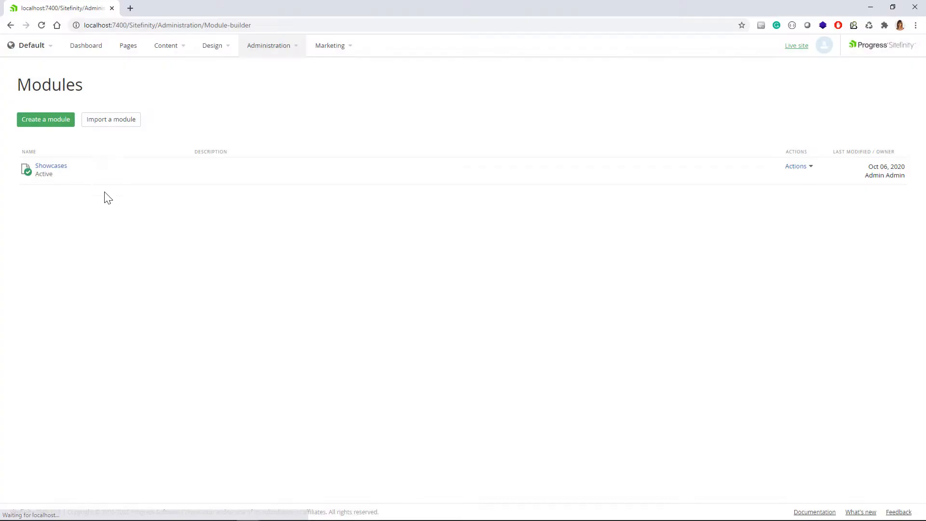
Reach the Showcases module's code reference and choose a server-side sample article.
click(51, 164)
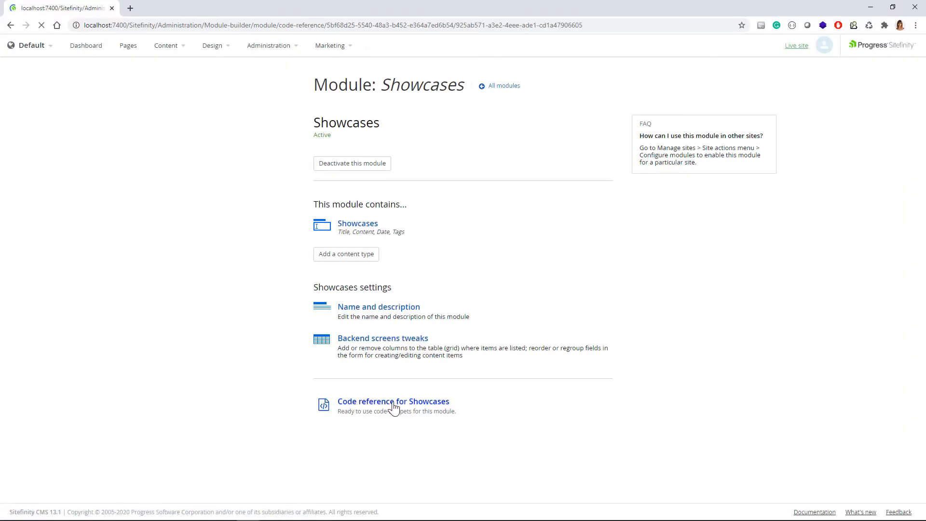
click(393, 402)
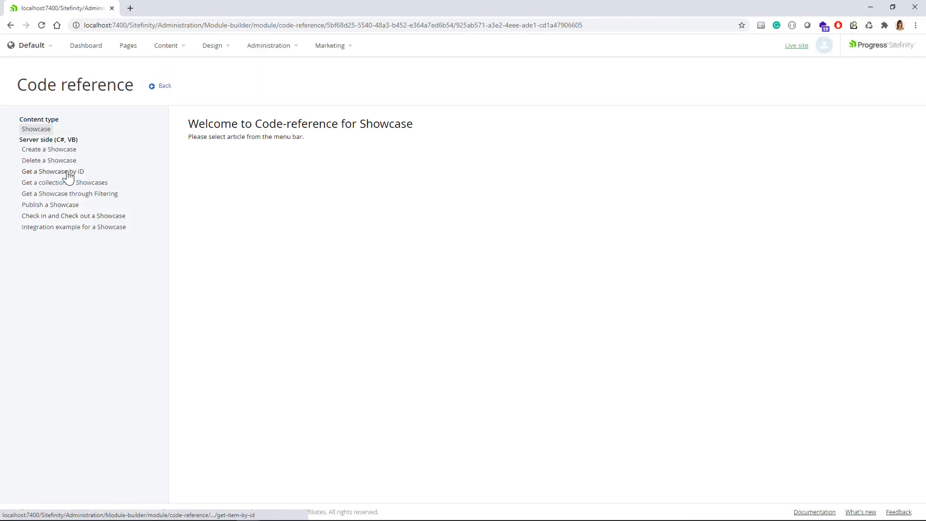
click(52, 172)
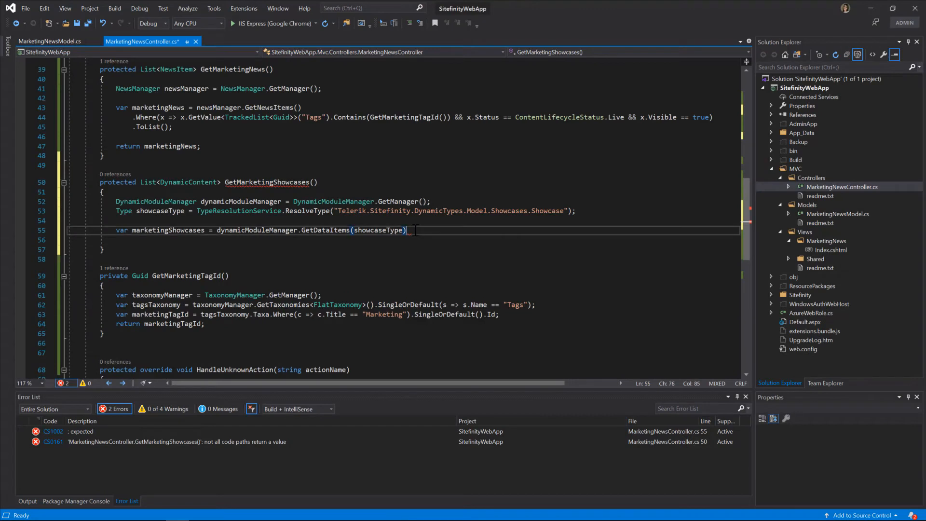
Filter showcase data items with a Where lambda and call PopulateCombinedItems(marketingNews, marketingShowcases) in Index.
text(.Where)
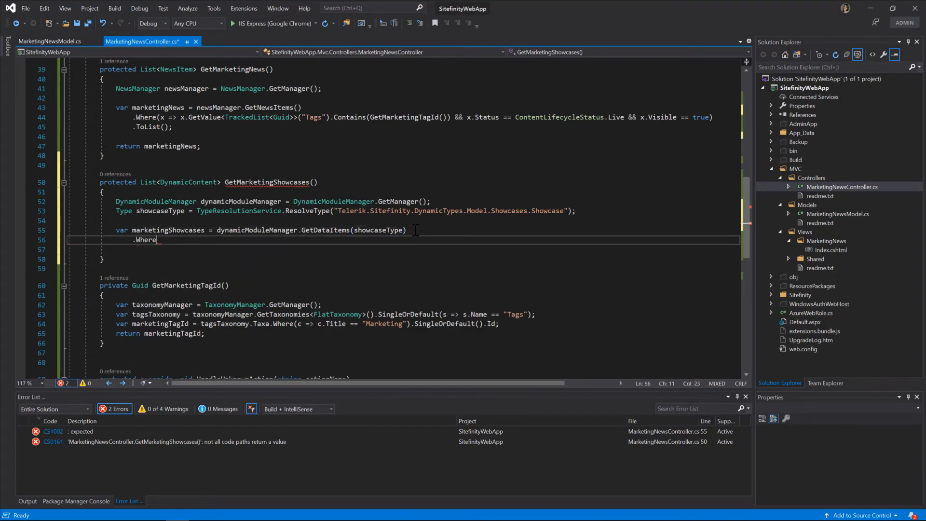
text((x =)
text(var allItems = PopulateCombin)
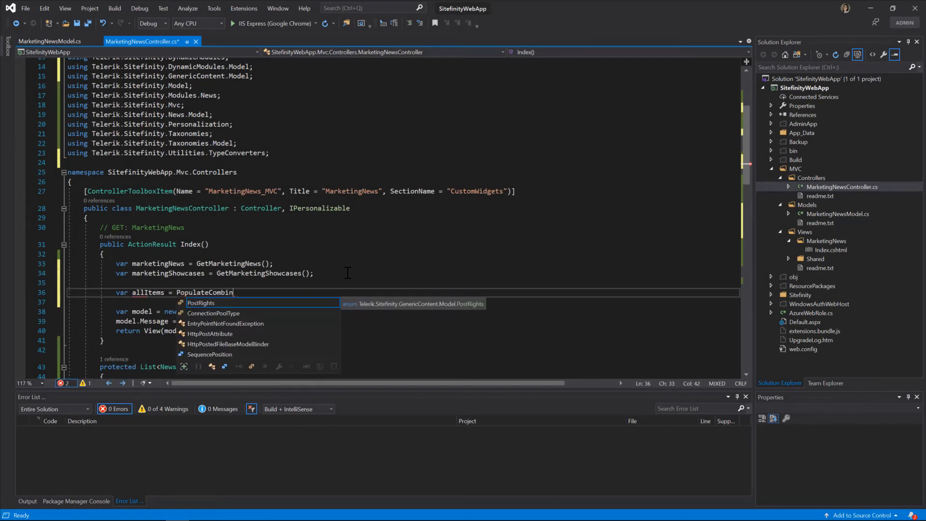
text(edItems(marketing)
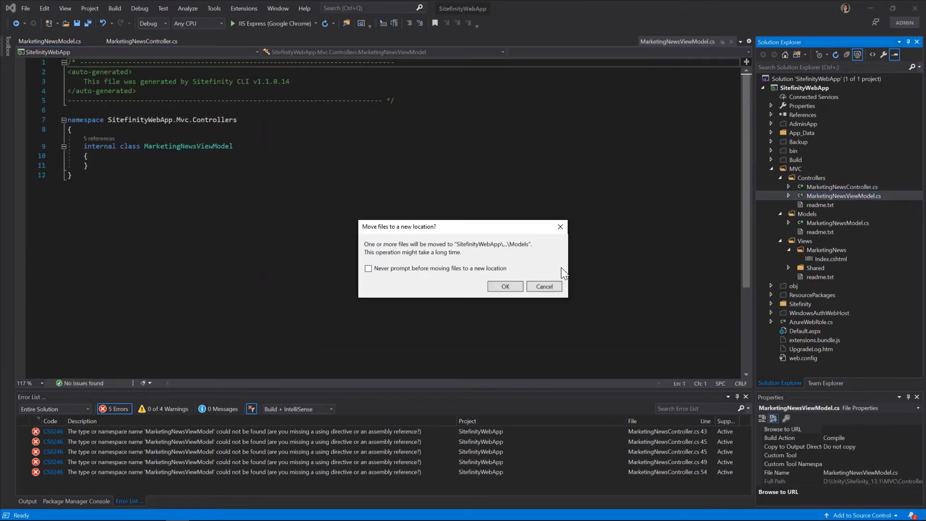
Confirm the move of MarketingNewsViewModel.cs to Models, save it, and return to the controller.
click(504, 285)
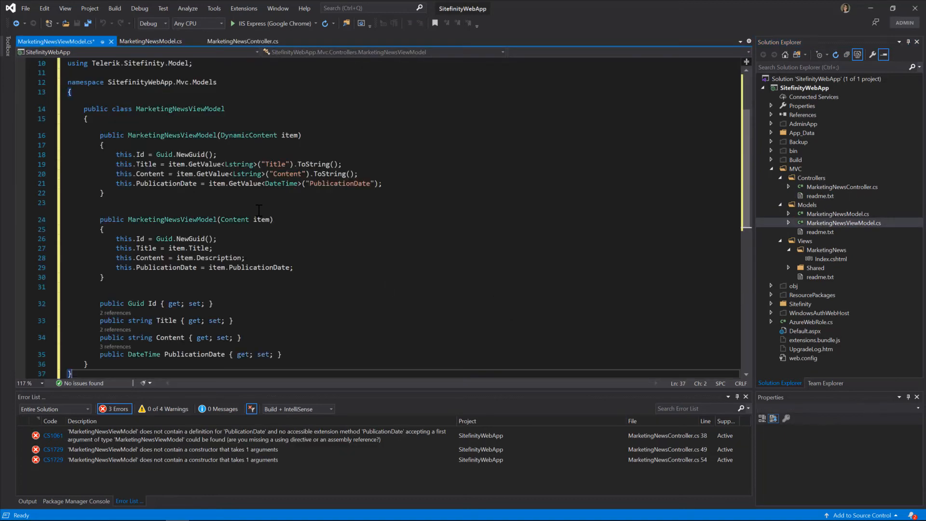
key(ctrl+s)
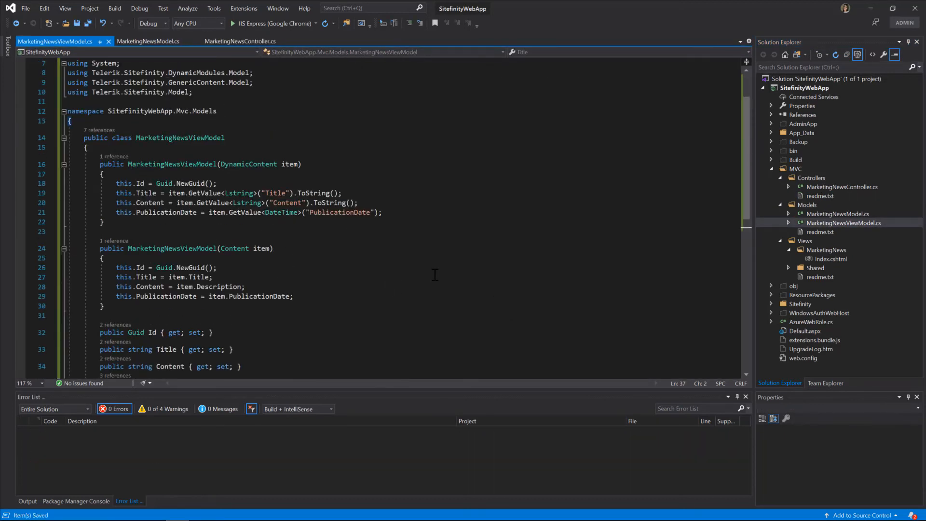
scroll(down, 3)
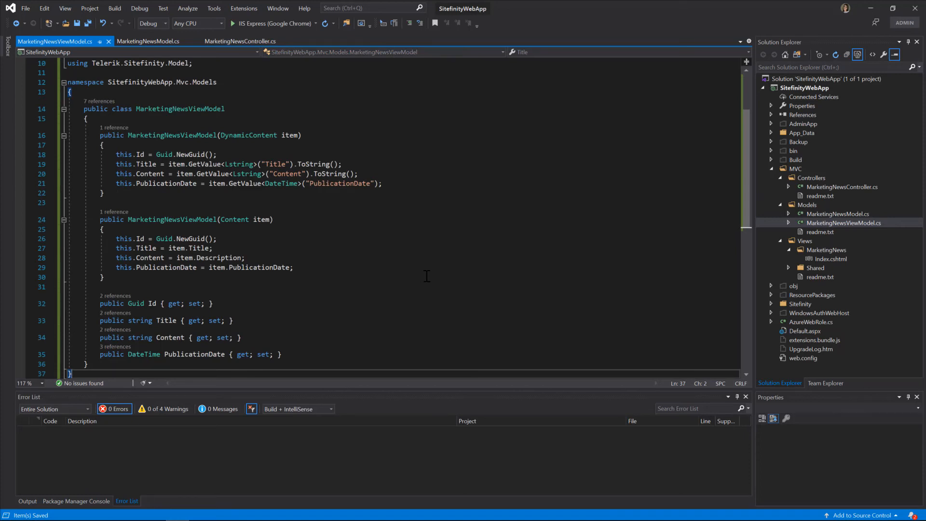
click(142, 41)
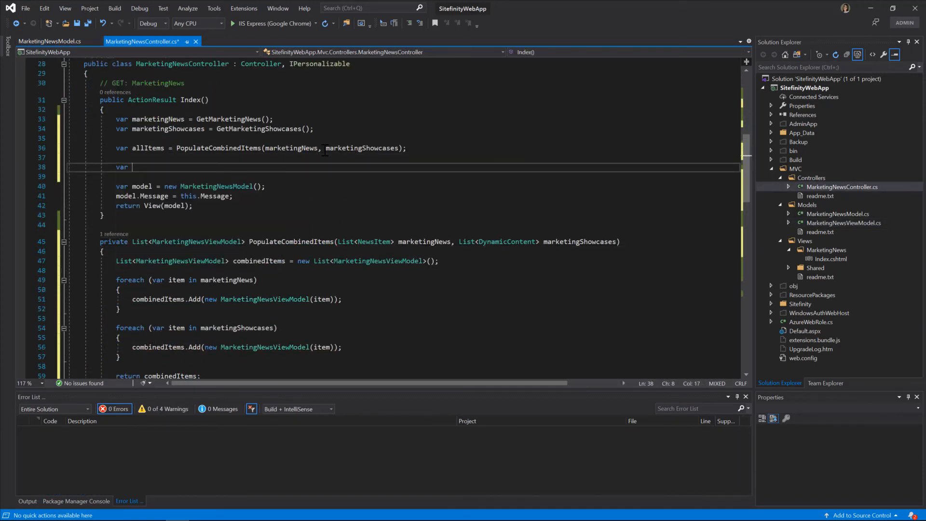
Build finalList as allItems ordered by PublicationDate descending, Take(3), ToList, and go to Index.cshtml.
text(finalList = allItems.orderByDescending(i => i.PublicationDate)
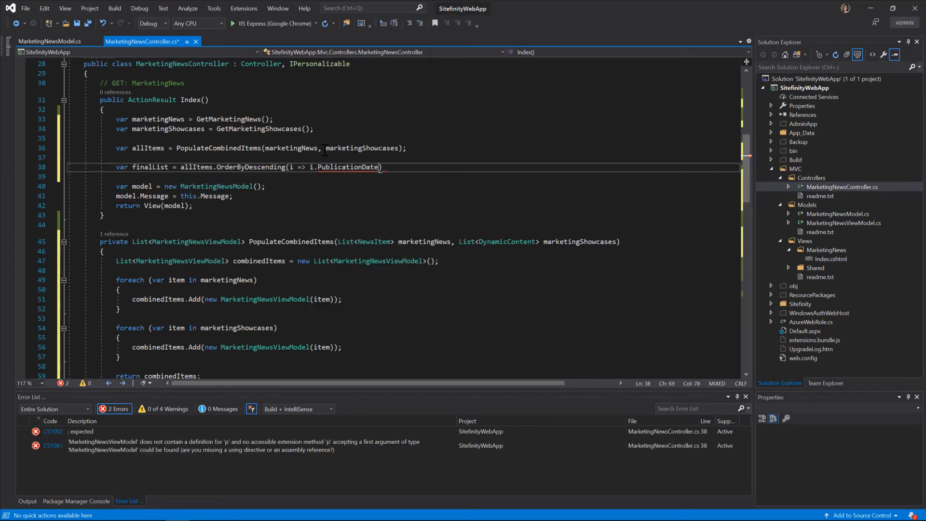
text(.Take(3))
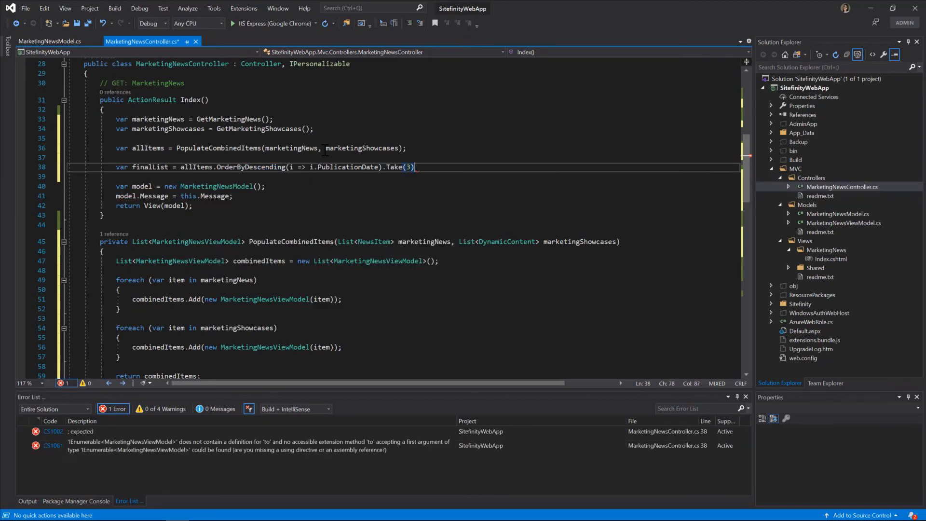
text(.ToList();)
click(198, 205)
text(finalList)
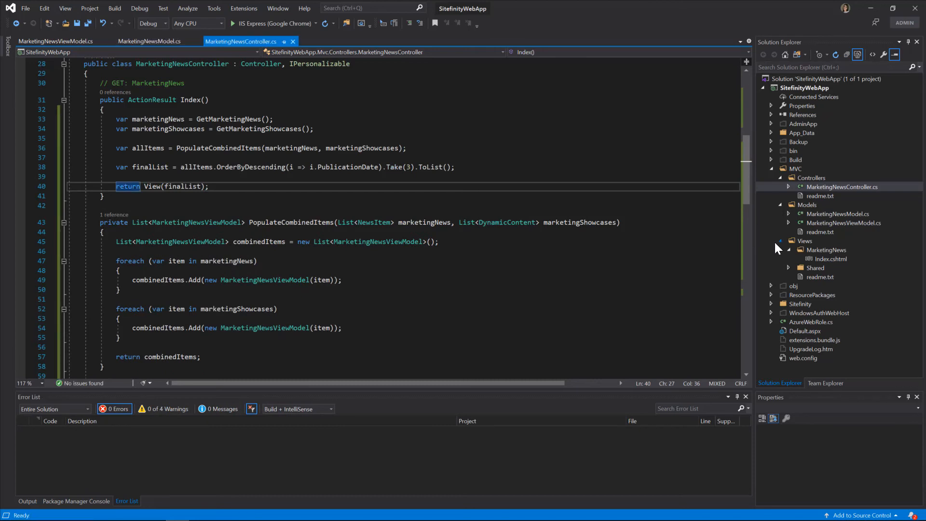
double_click(830, 259)
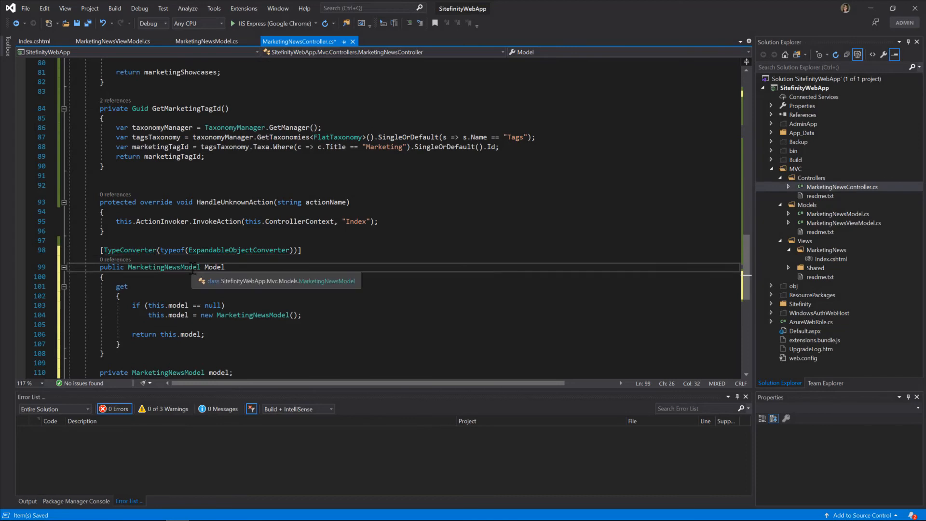
Add 'public int Count { get; set; } = 3;' to MarketingNewsModel and reference it via 'this.' in the controller.
click(206, 42)
text(public int Count { get; set; )
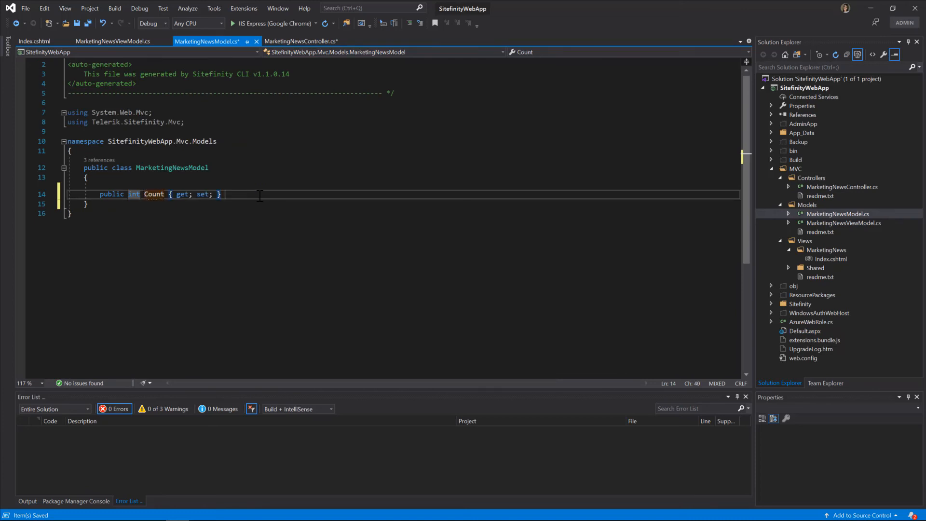
text(= 3;)
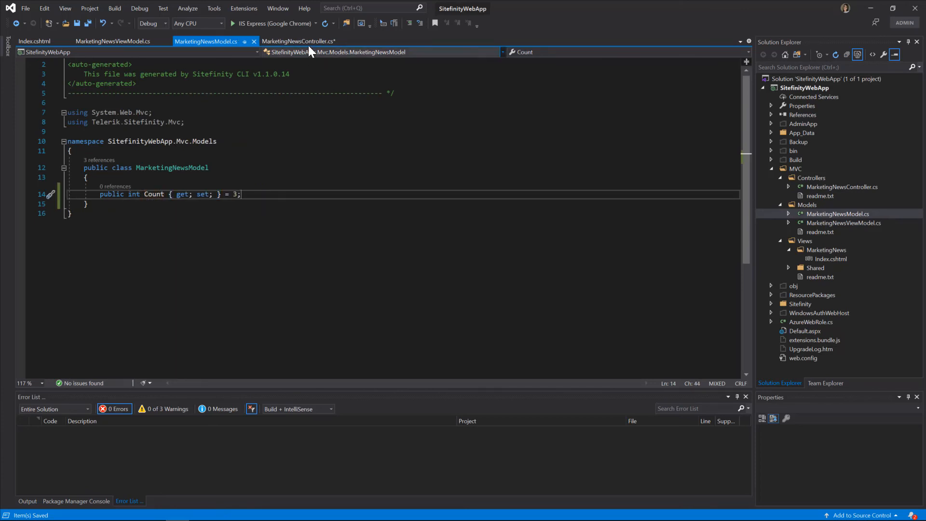
click(298, 40)
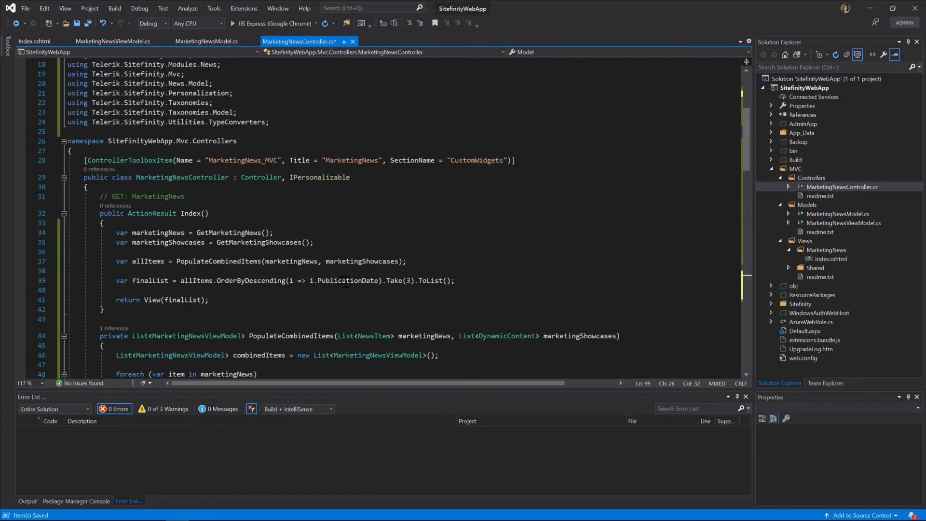
text(this.)
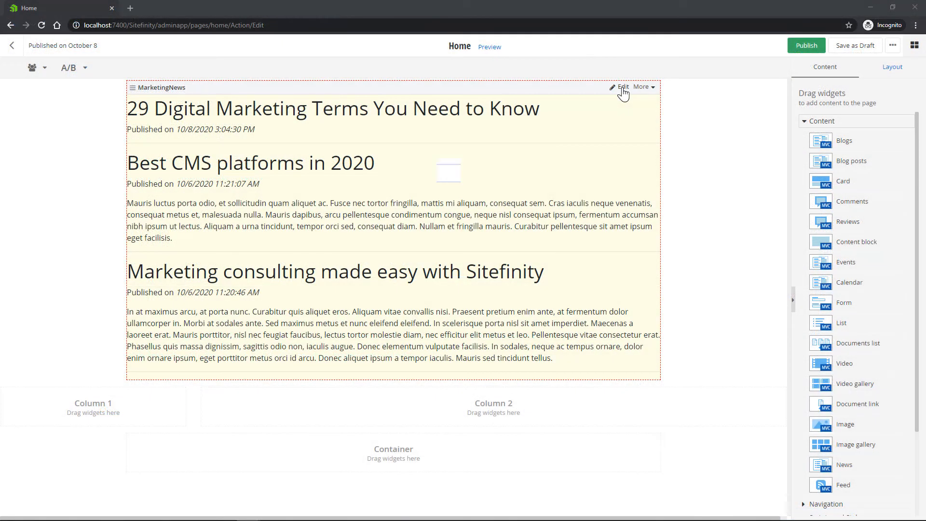
Edit the MarketingNews widget on the Home page, set Count to 5 and save.
click(620, 87)
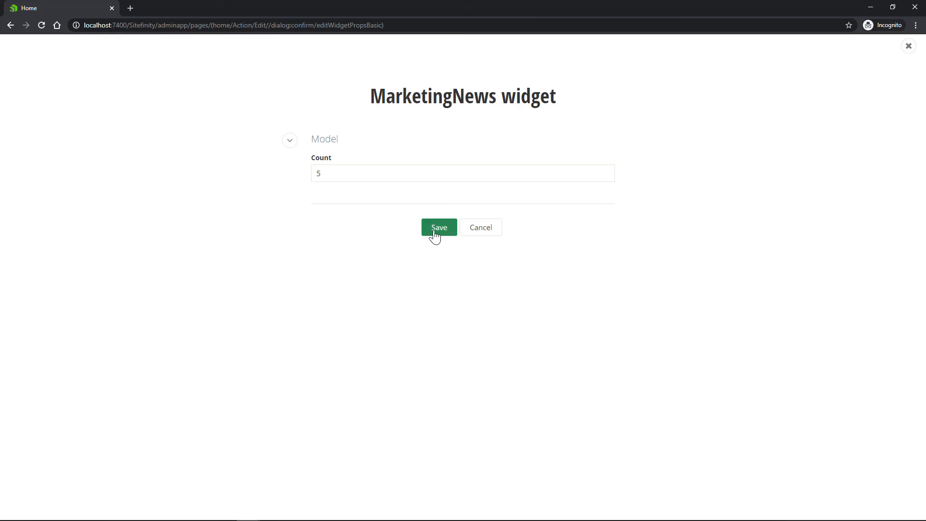
click(439, 227)
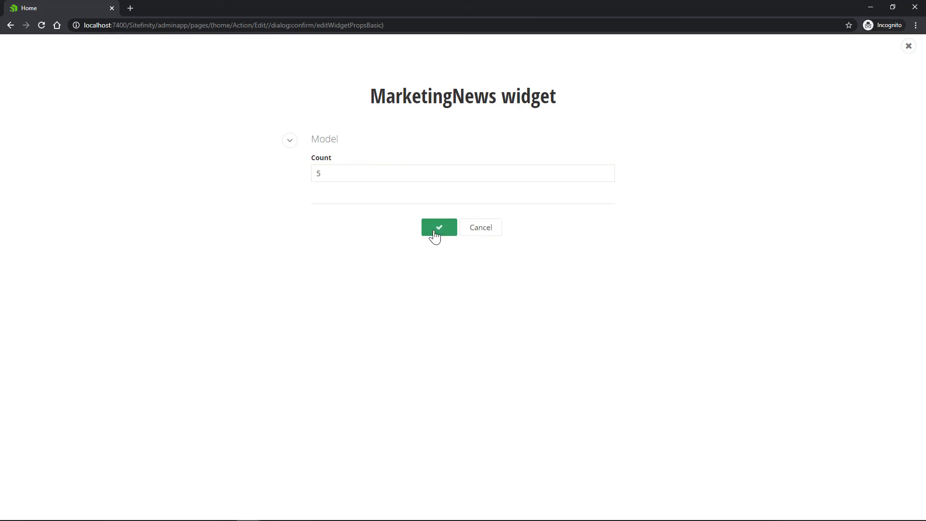
click(438, 228)
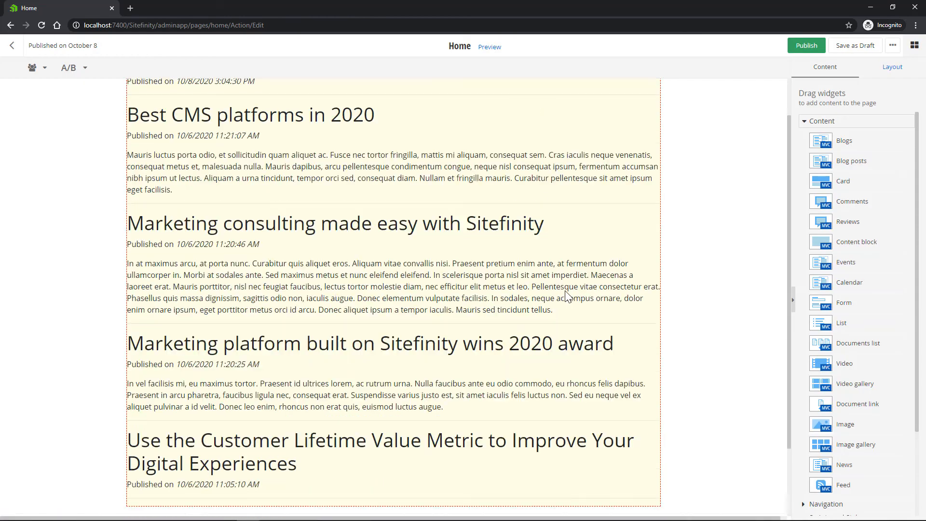
scroll(up, 3)
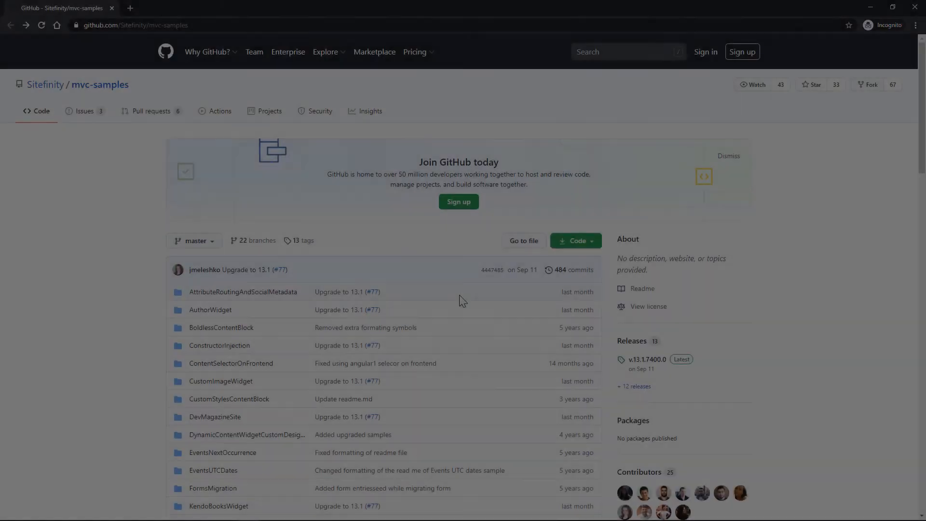
Locate the AuthorWidget folder in the mvc-samples file list and view its readme.
scroll(down, 3)
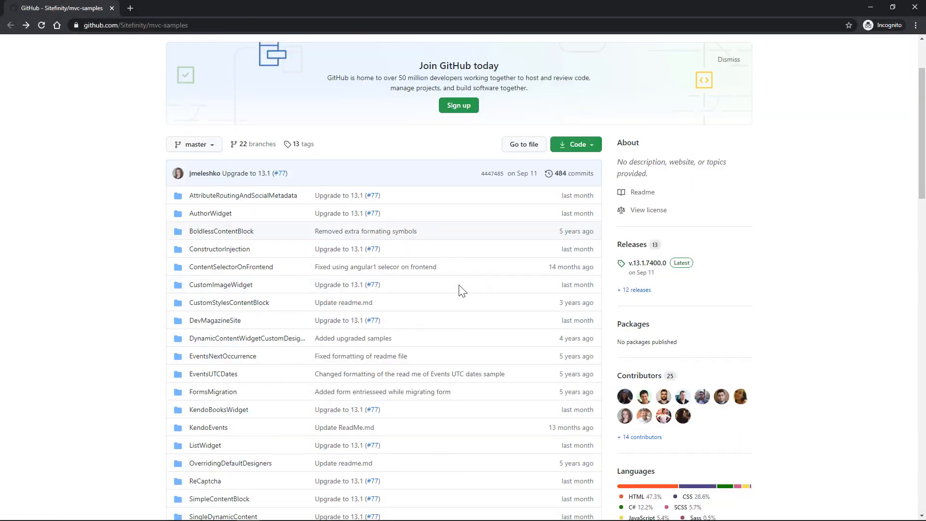
scroll(down, 3)
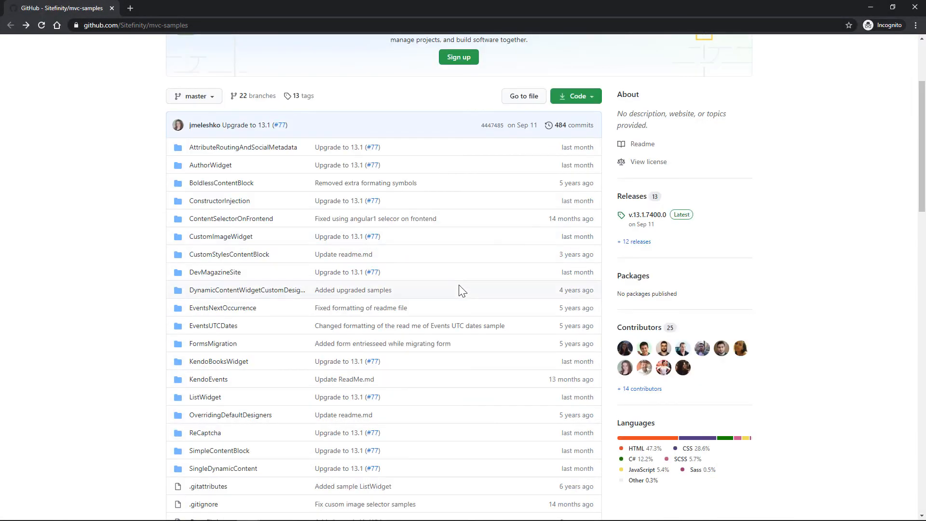
mouse_move(284, 295)
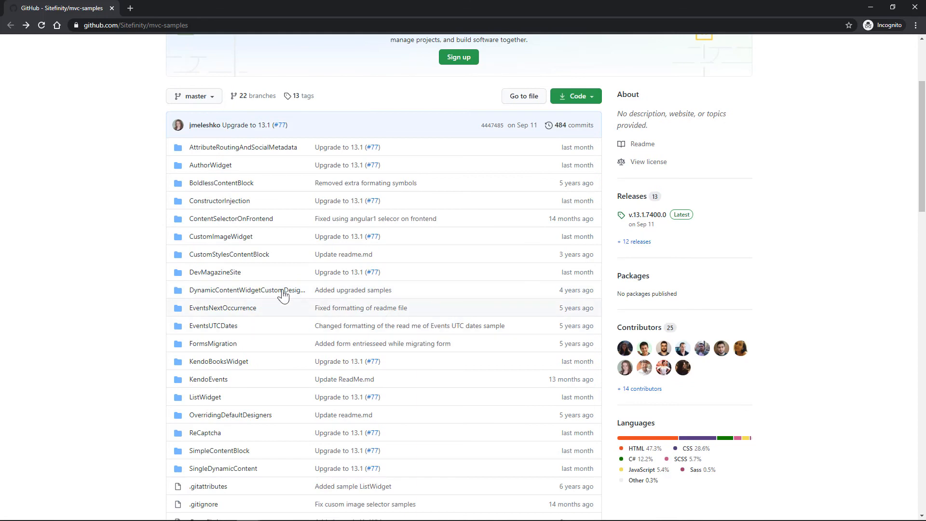
click(209, 165)
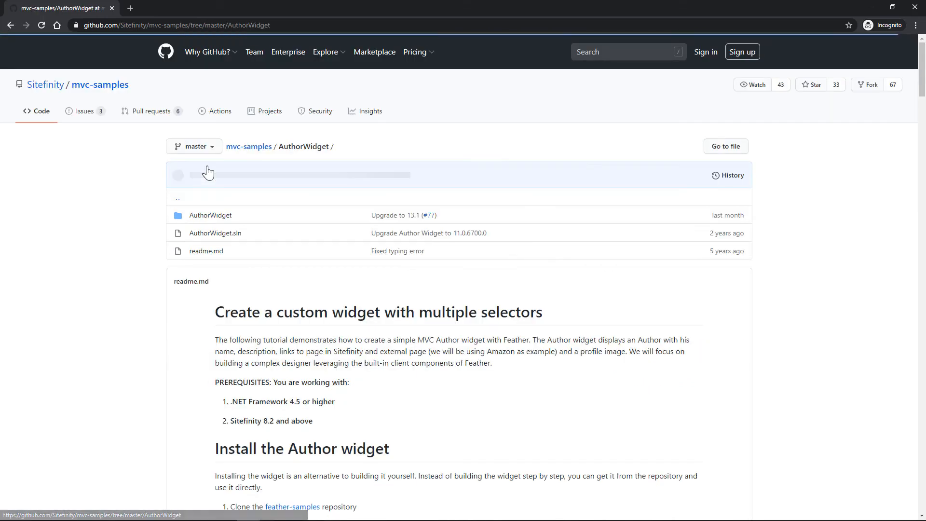
scroll(down, 3)
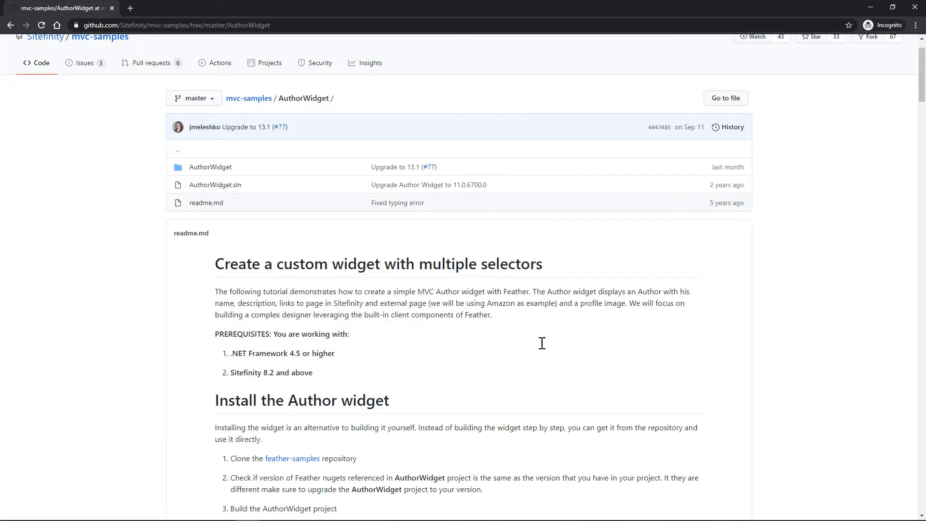